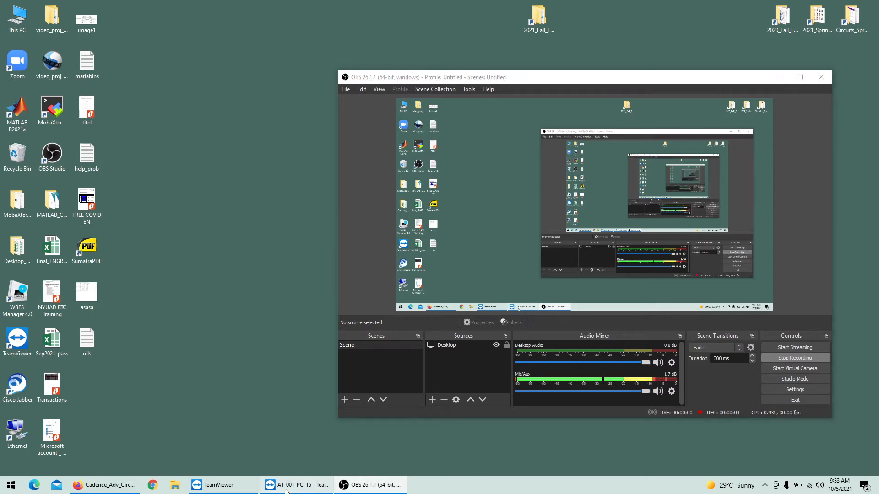
Bring up the TeamViewer remote desktop showing the Cadence Library Manager
{"action": "left_click", "coordinate": [297, 485]}
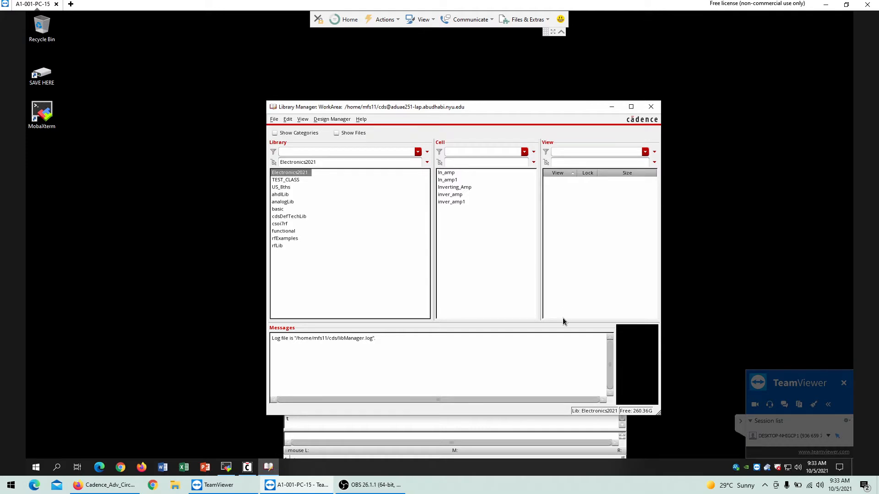
{"action": "mouse_move", "coordinate": [401, 262]}
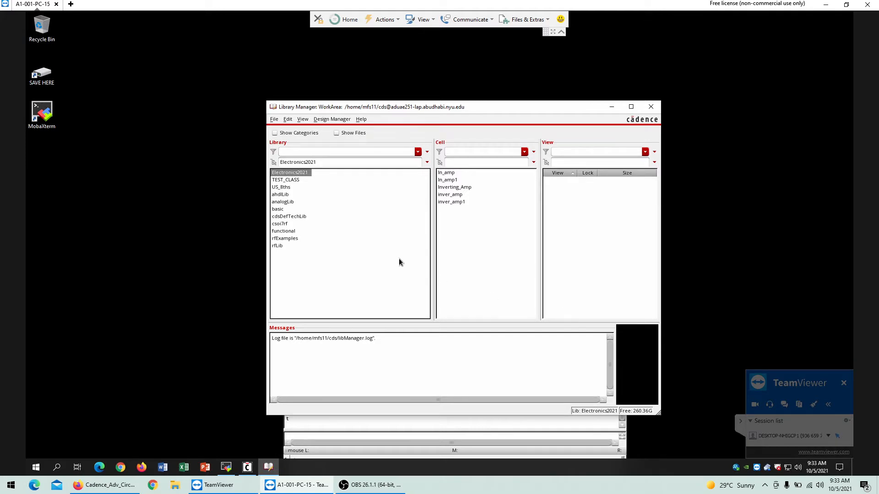
{"action": "mouse_move", "coordinate": [380, 164]}
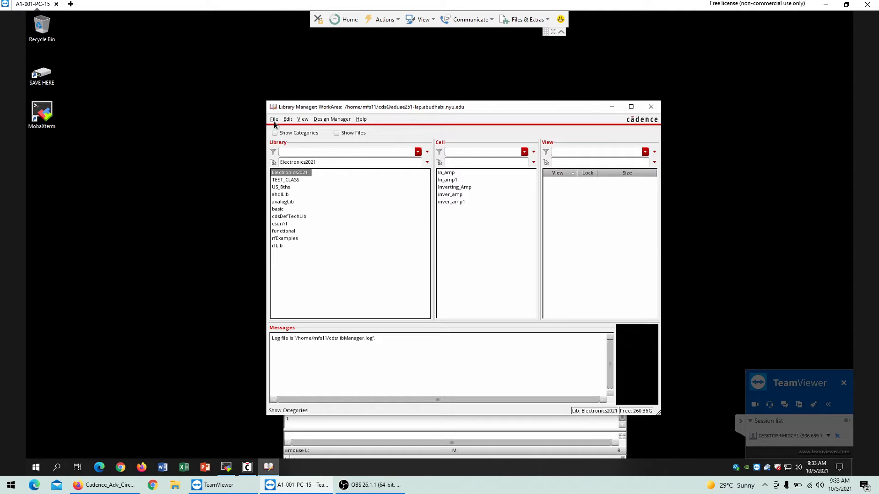
Create a new schematic cell view named lpfilter in Electronics2021 via File > New > Cell View
{"action": "left_click", "coordinate": [273, 119]}
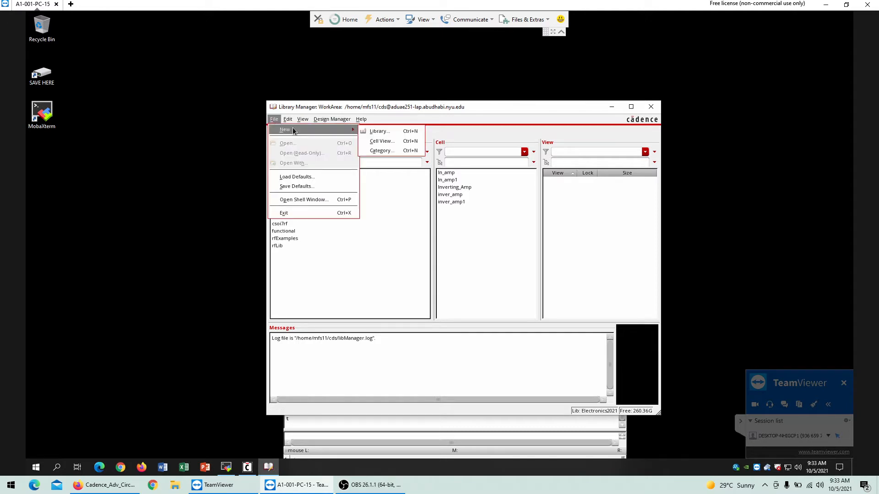
{"action": "left_click", "coordinate": [380, 141]}
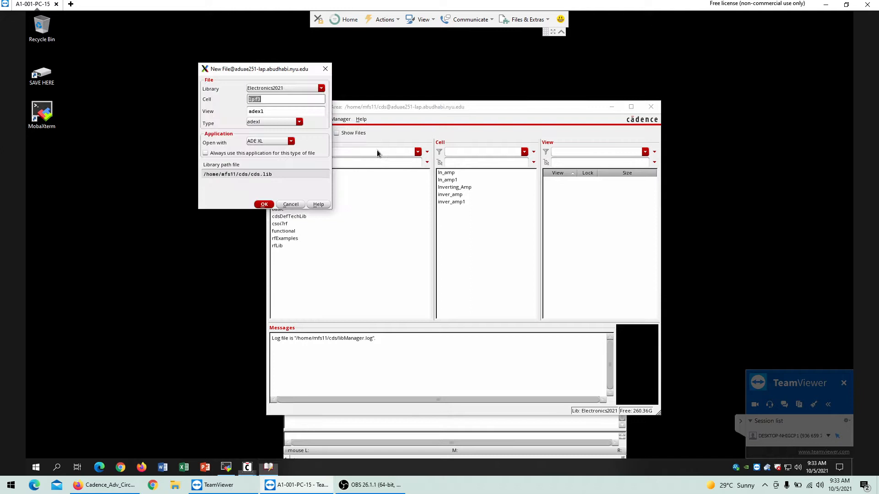
{"action": "mouse_move", "coordinate": [448, 381]}
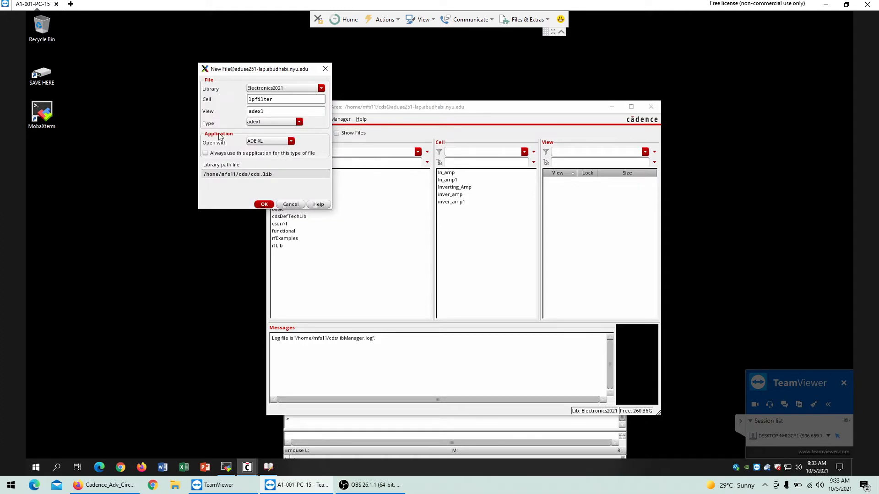
{"action": "left_click", "coordinate": [298, 122]}
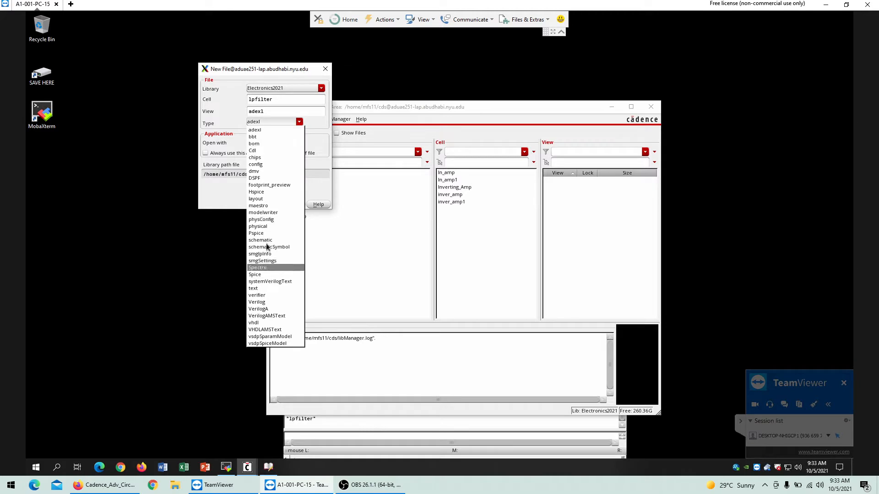
{"action": "left_click", "coordinate": [260, 240]}
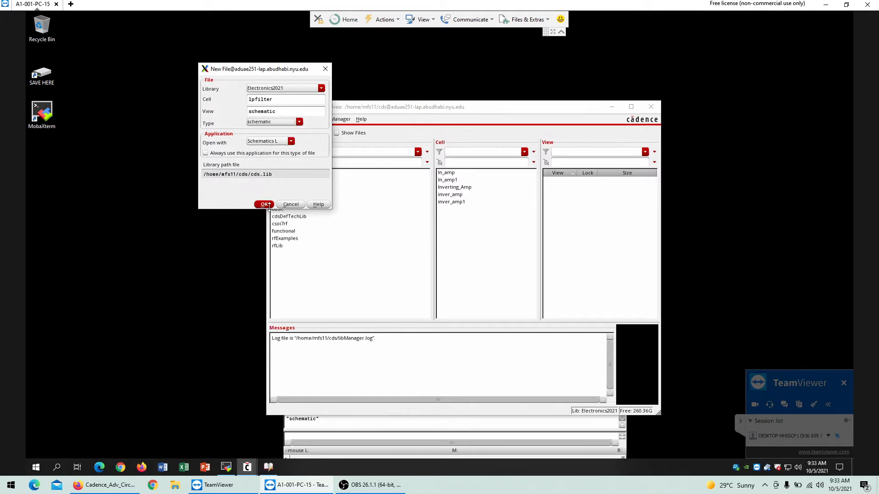
{"action": "left_click", "coordinate": [264, 204]}
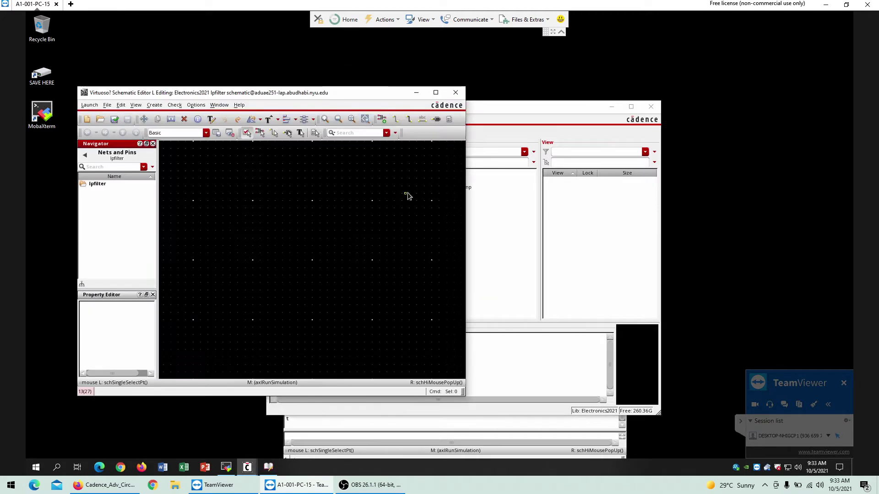
Maximize the schematic editor and start placing an analogLib res instance
{"action": "left_click", "coordinate": [436, 92]}
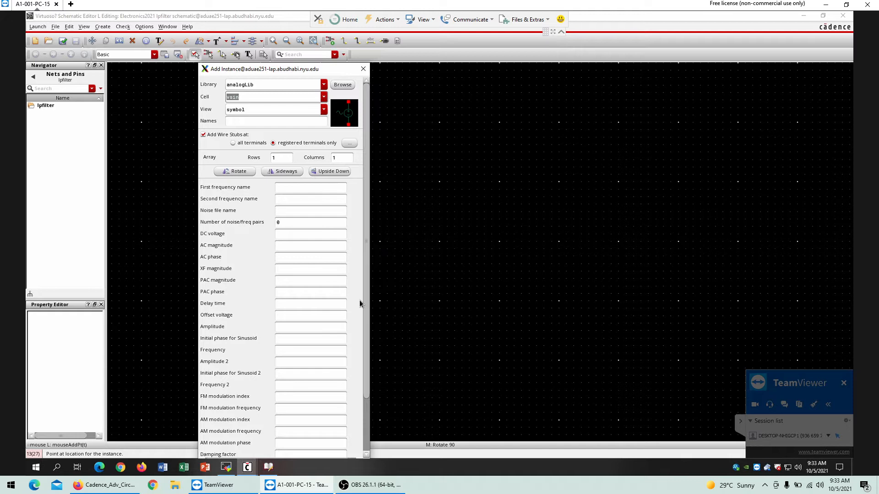
{"action": "type", "text": "res"}
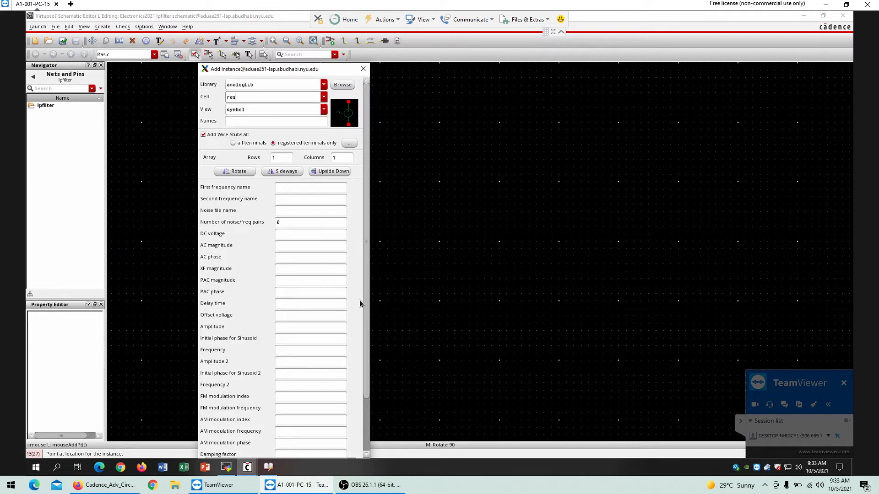
{"action": "mouse_move", "coordinate": [464, 233]}
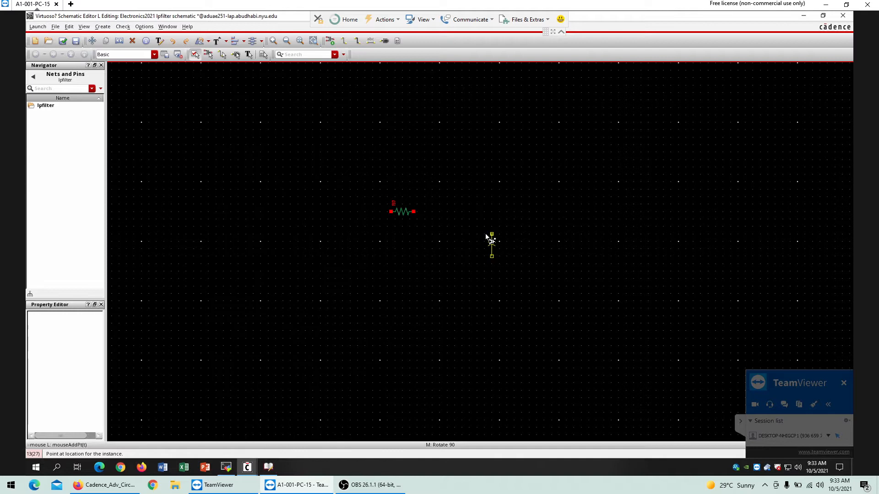
{"action": "mouse_move", "coordinate": [495, 251]}
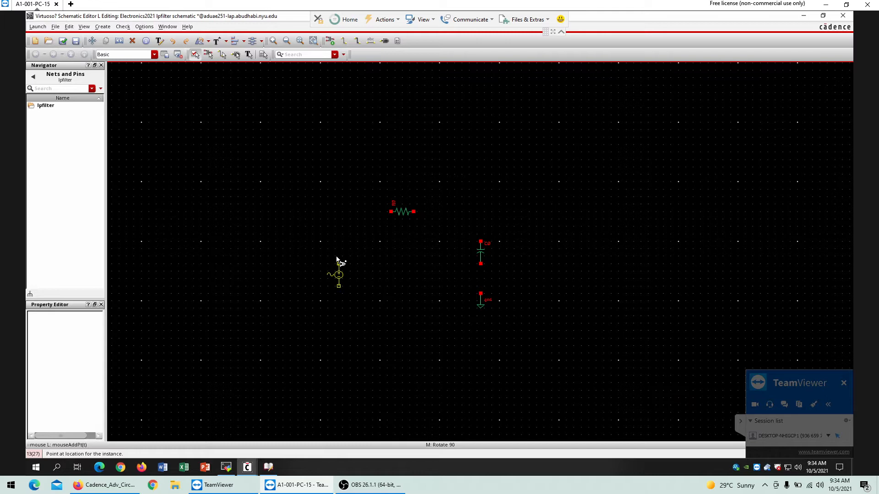
{"action": "mouse_move", "coordinate": [338, 254]}
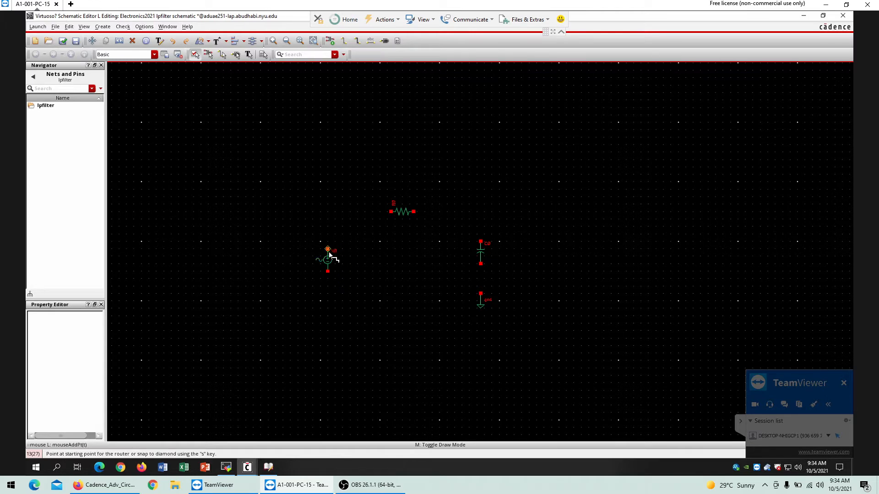
Wire the source, capacitor and ground terminals into a closed loop, then check and save
{"action": "left_click", "coordinate": [391, 212]}
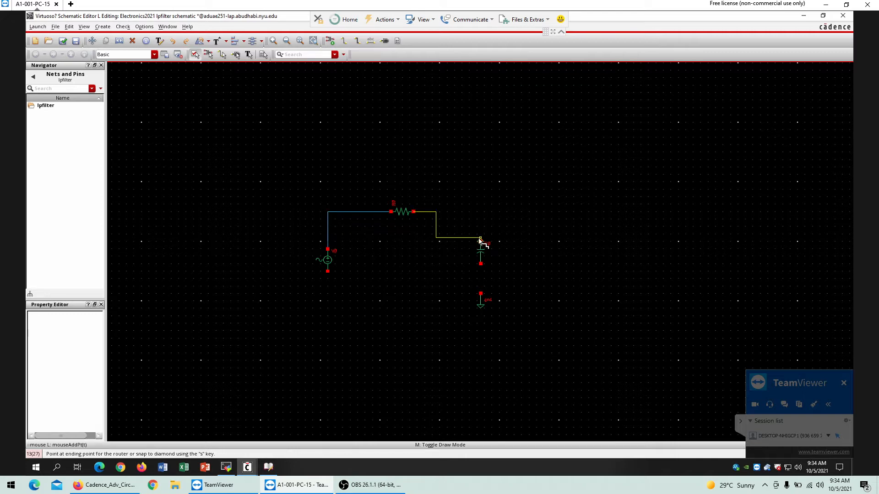
{"action": "left_click", "coordinate": [480, 241]}
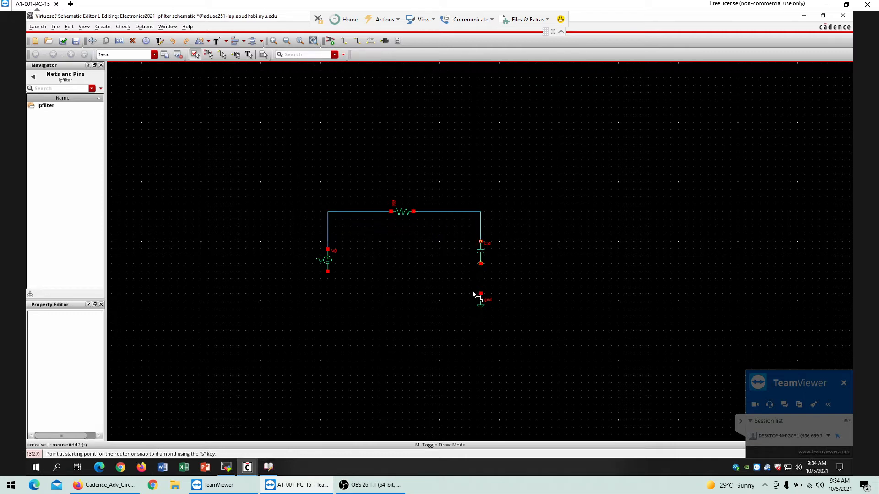
{"action": "left_click", "coordinate": [480, 264]}
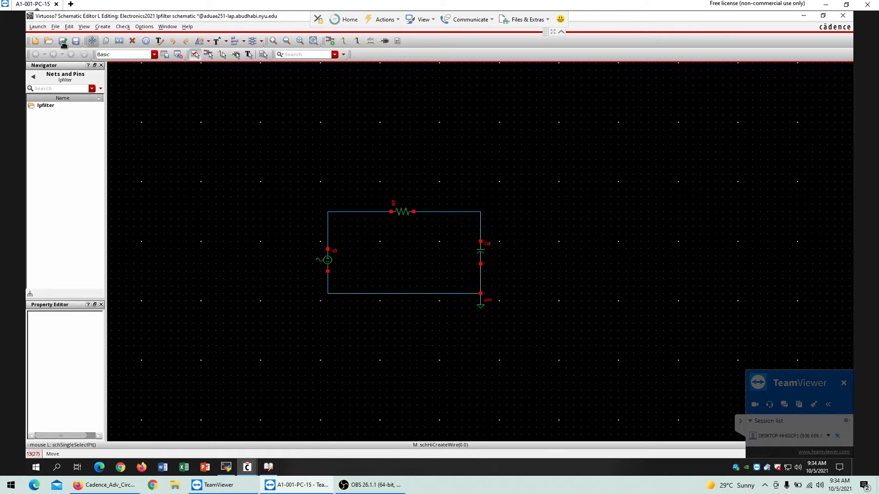
{"action": "left_click", "coordinate": [63, 40]}
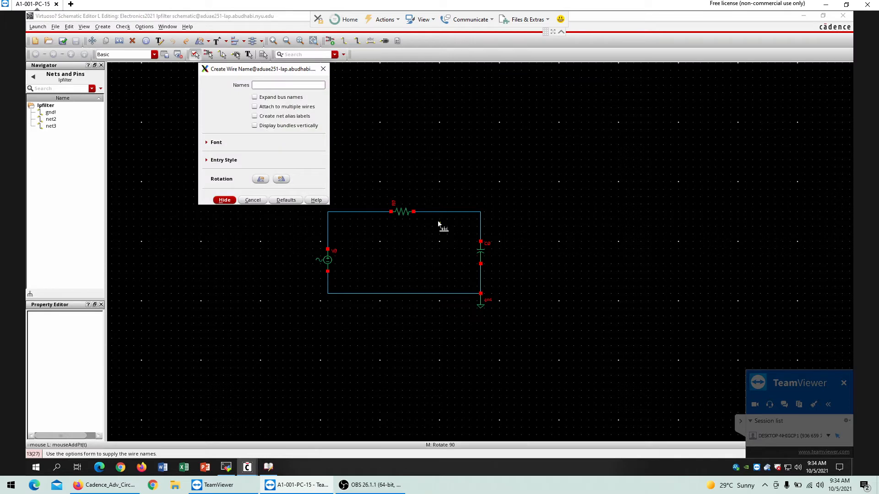
Label the wire between R0 and C0 with the net name Vout
{"action": "type", "text": "Vout"}
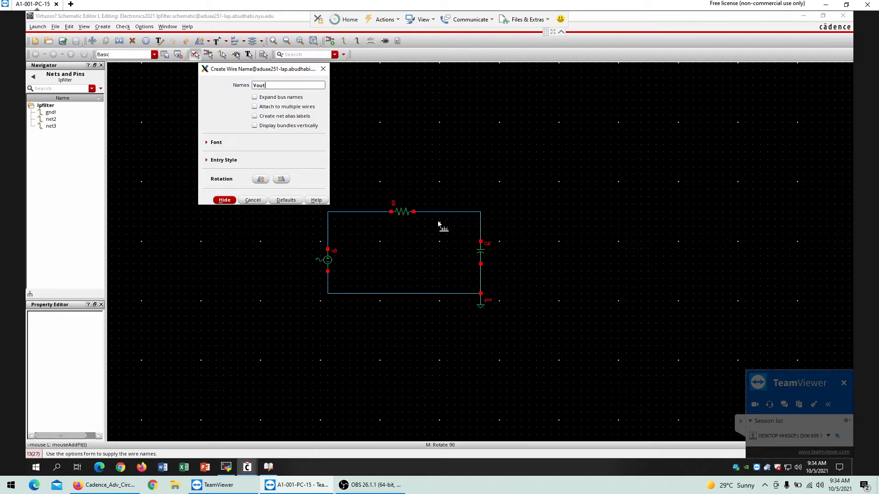
{"action": "left_click", "coordinate": [225, 201]}
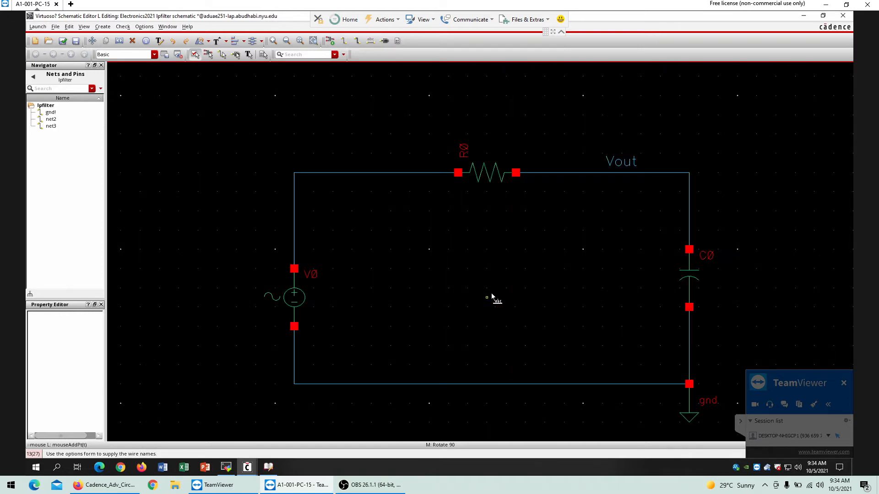
{"action": "mouse_move", "coordinate": [354, 308]}
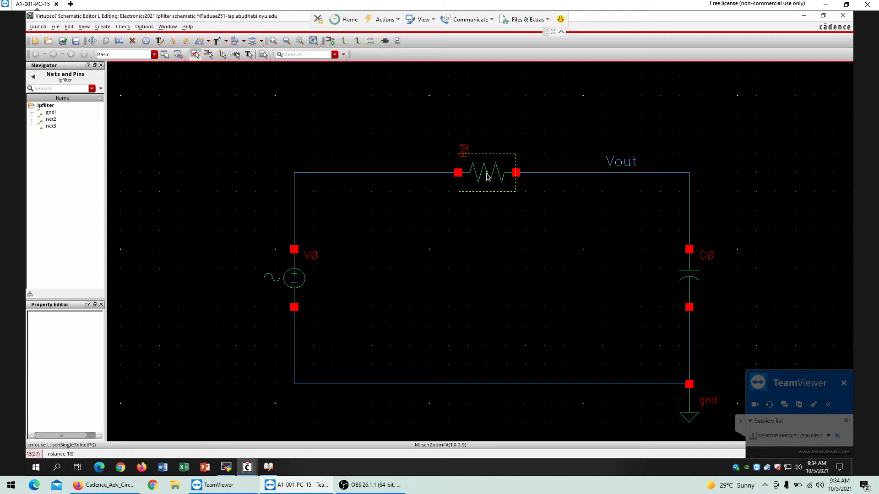
{"action": "mouse_move", "coordinate": [692, 274]}
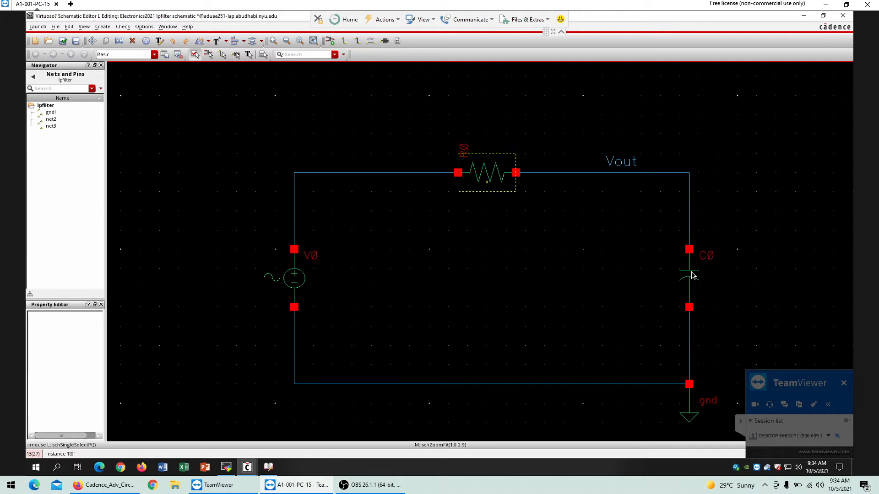
Set C0's capacitance to 2.5u in its properties, then check and save the schematic
{"action": "left_click", "coordinate": [688, 278]}
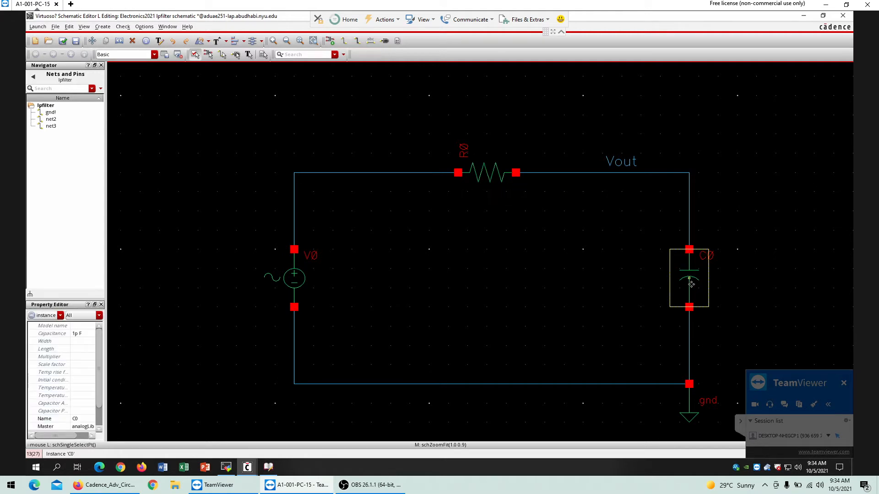
{"action": "double_click", "coordinate": [688, 278]}
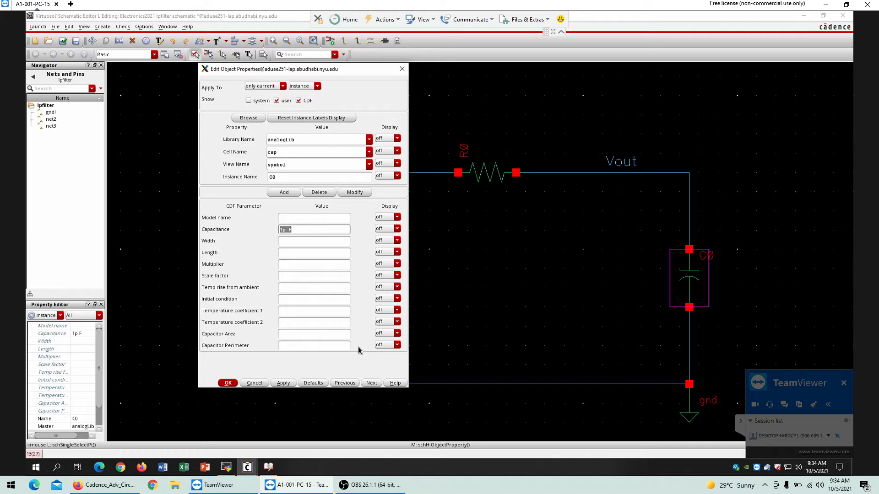
{"action": "type", "text": "2.5"}
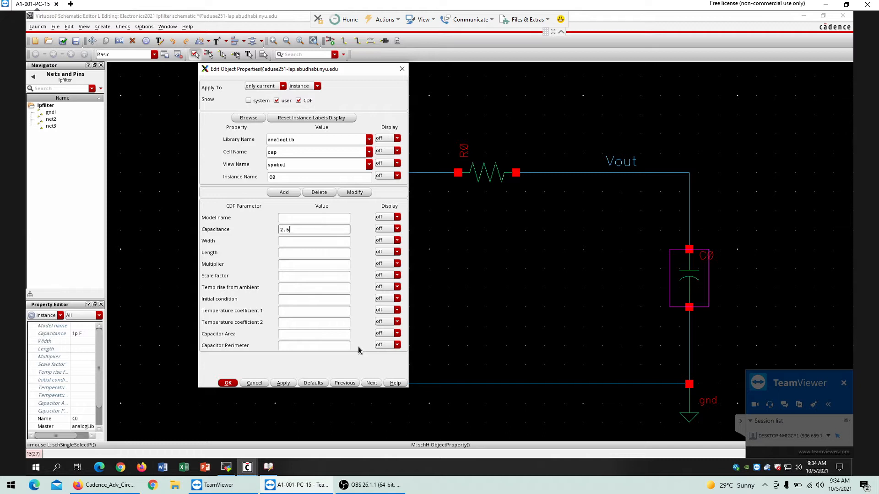
{"action": "left_click", "coordinate": [227, 382]}
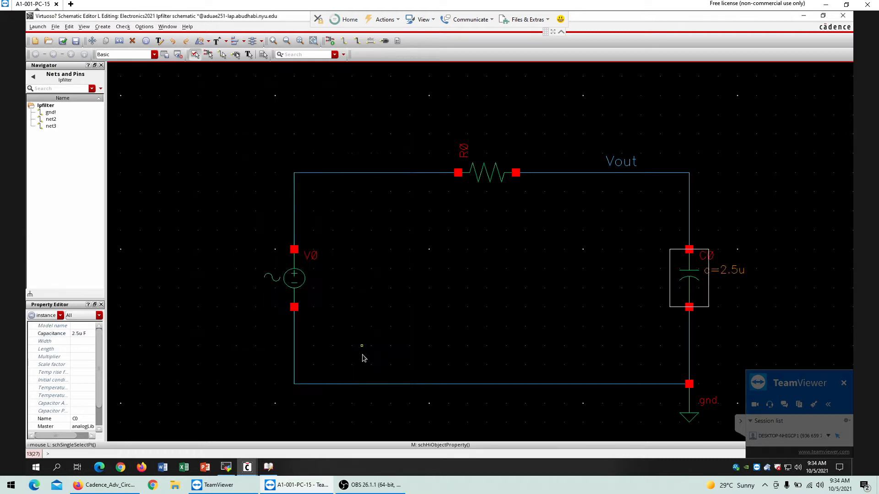
{"action": "mouse_move", "coordinate": [275, 174]}
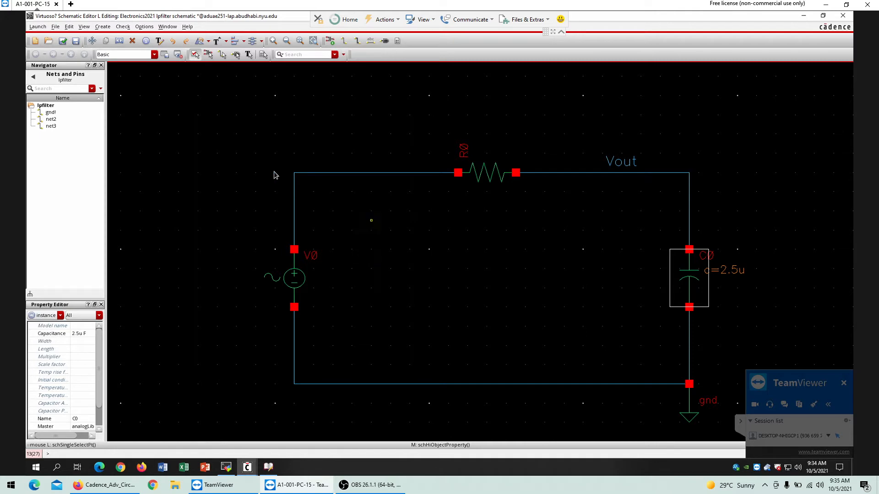
{"action": "left_click", "coordinate": [63, 40]}
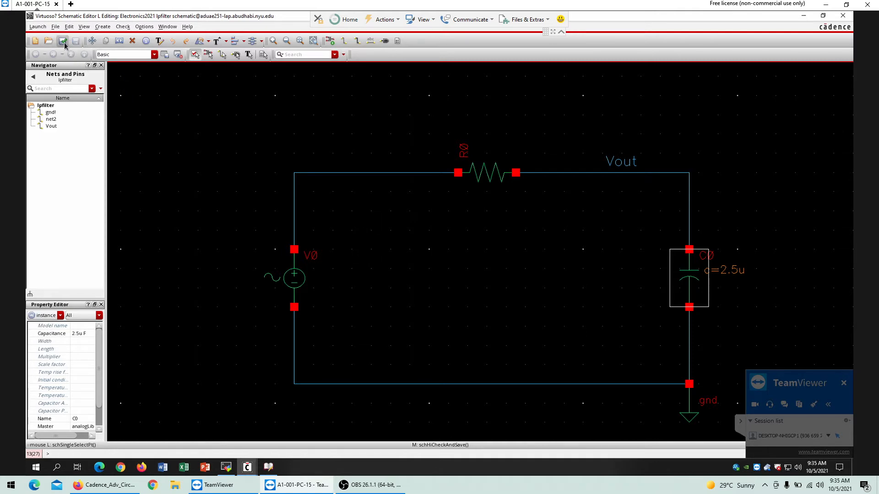
Set V0's AC magnitude to 1 in its Edit Object Properties dialog
{"action": "left_click", "coordinate": [294, 278]}
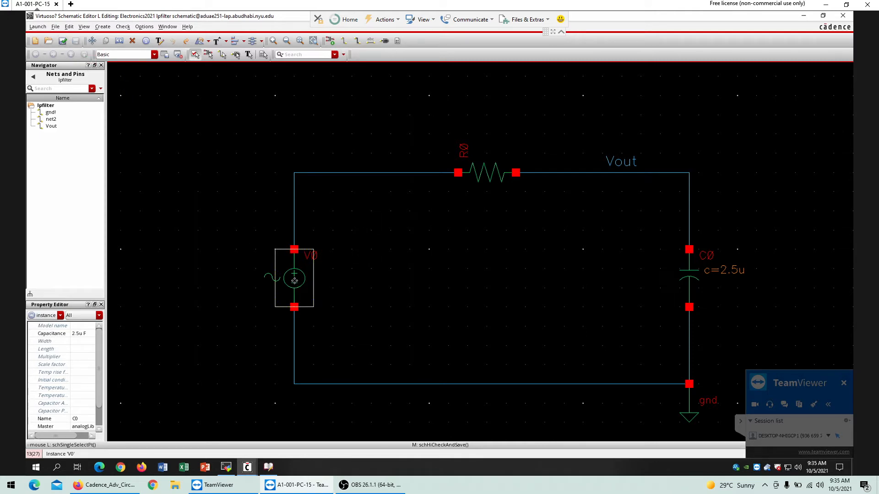
{"action": "double_click", "coordinate": [294, 278]}
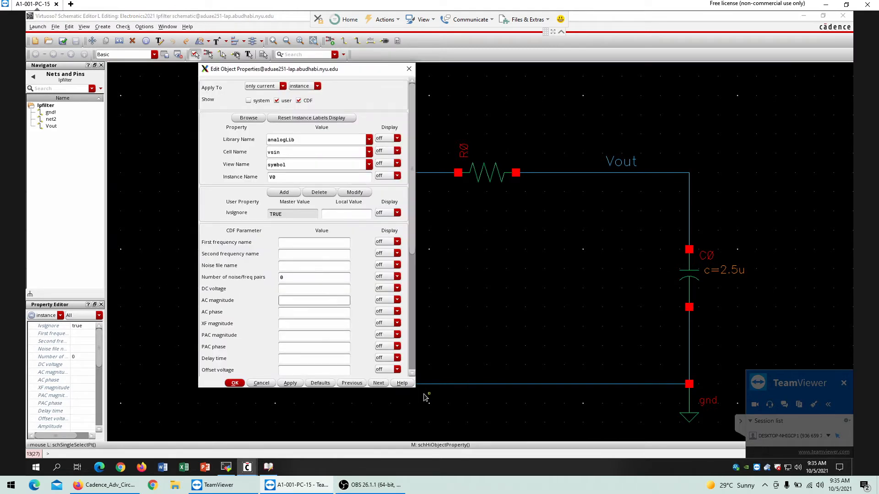
{"action": "type", "text": "1"}
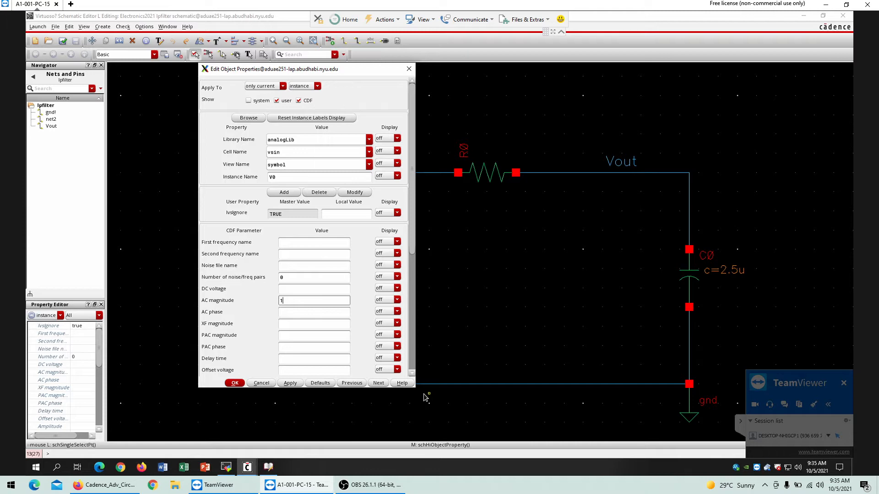
{"action": "left_click", "coordinate": [234, 382]}
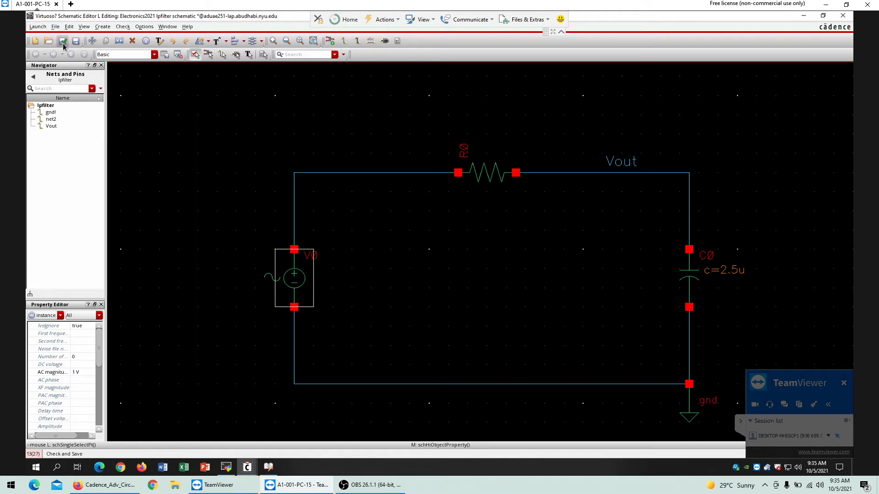
Check and save, then launch ADE XL creating a new adexl view for lpfilter
{"action": "left_click", "coordinate": [36, 27]}
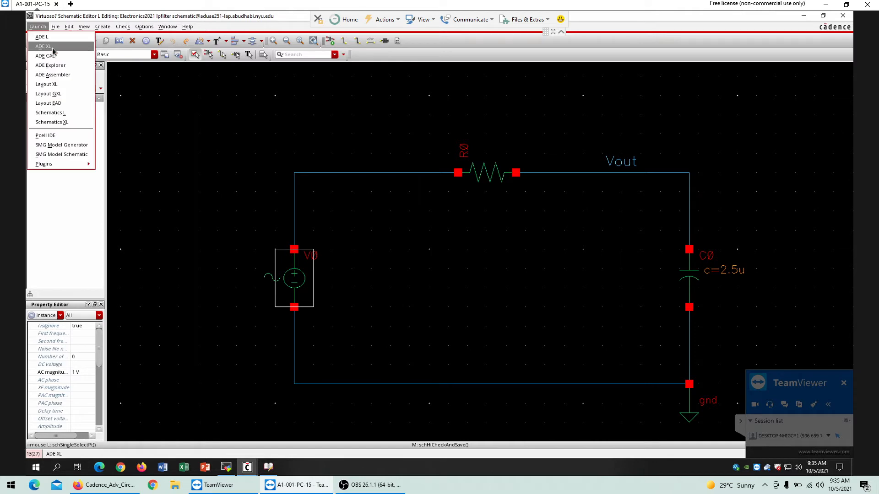
{"action": "left_click", "coordinate": [43, 46]}
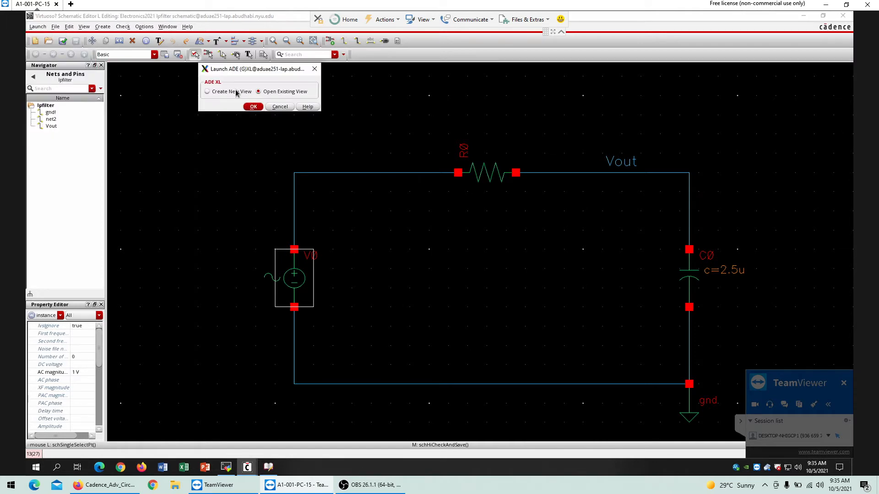
{"action": "left_click", "coordinate": [253, 107]}
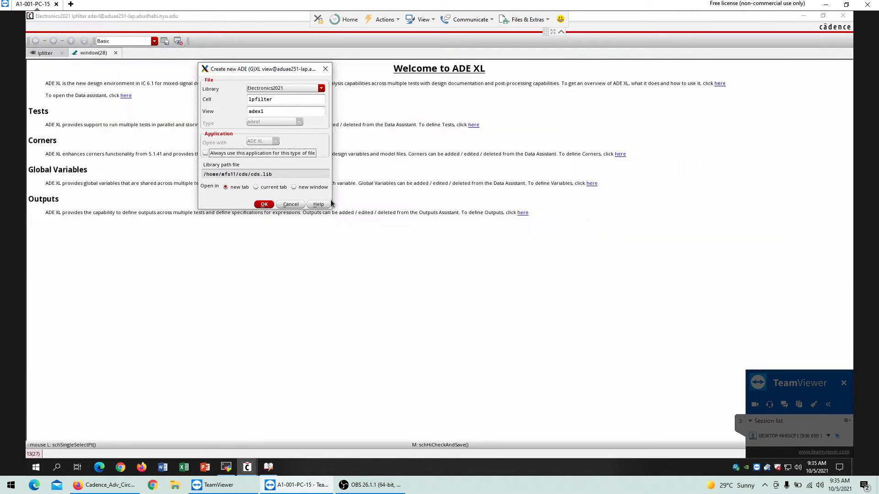
{"action": "left_click", "coordinate": [263, 204]}
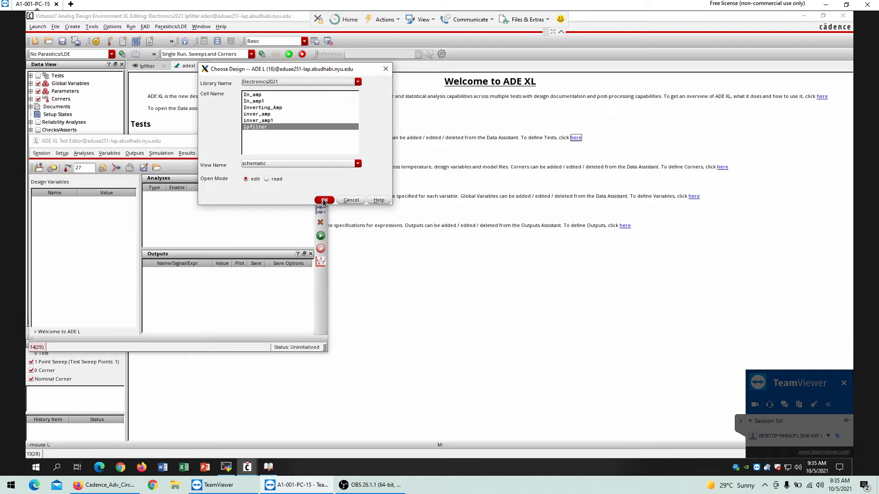
Confirm the lpfilter design and add an ac analysis from 1 to 100k
{"action": "left_click", "coordinate": [325, 200]}
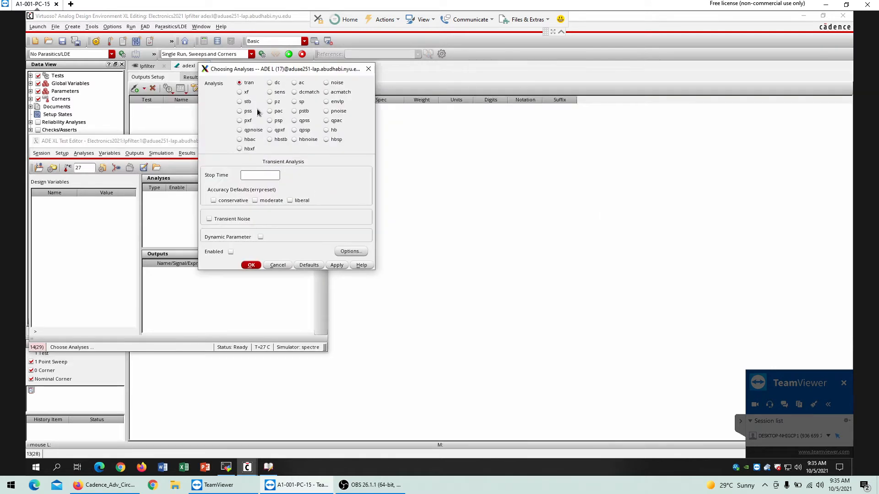
{"action": "left_click", "coordinate": [294, 82]}
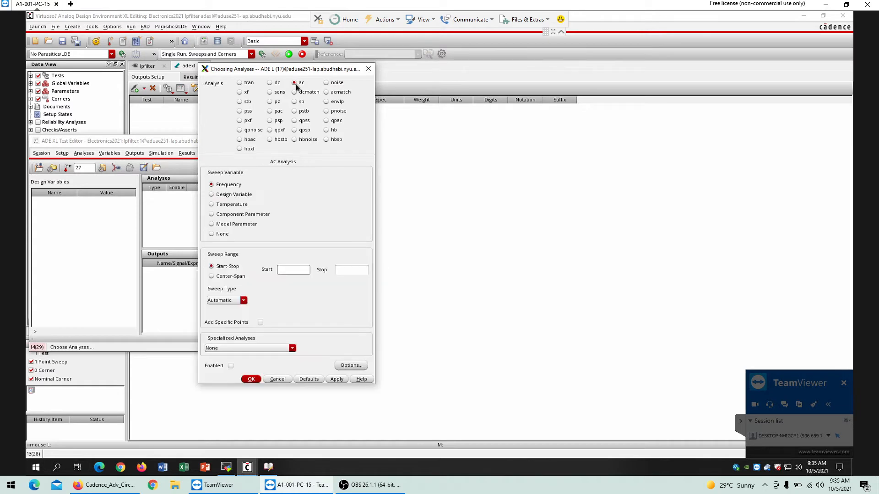
{"action": "mouse_move", "coordinate": [226, 180]}
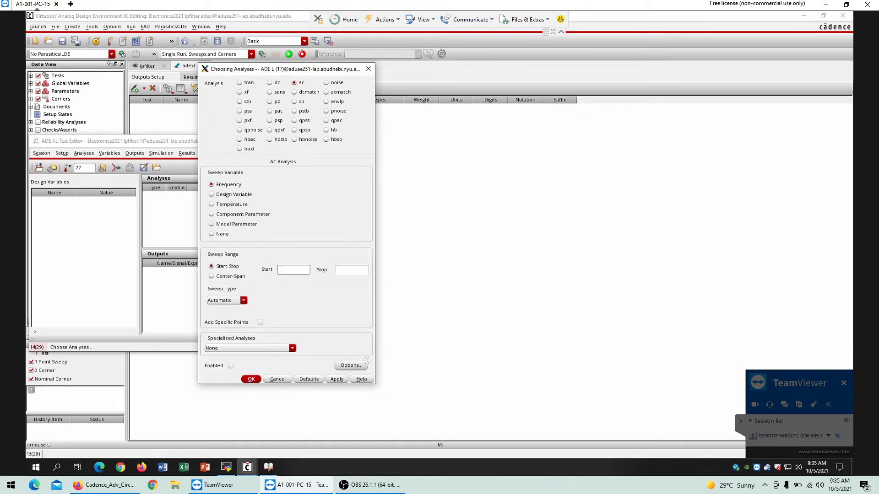
{"action": "type", "text": "1"}
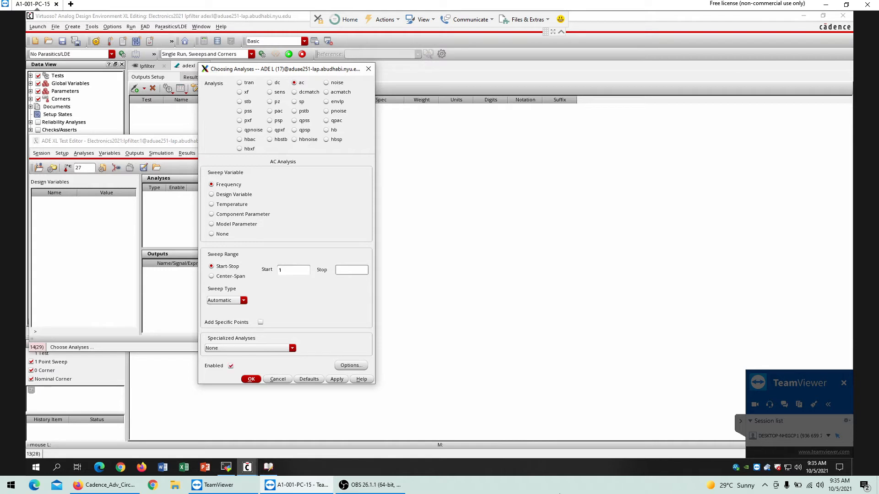
{"action": "type", "text": "100k"}
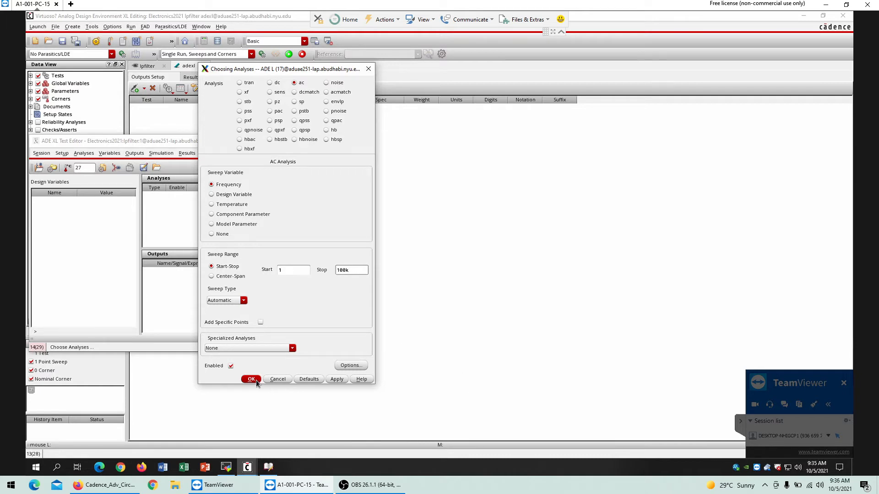
{"action": "left_click", "coordinate": [251, 380]}
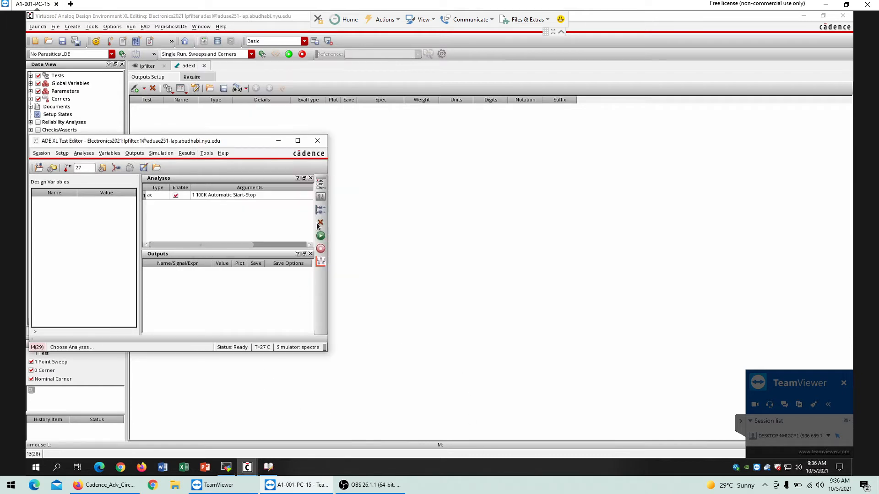
{"action": "mouse_move", "coordinate": [320, 211]}
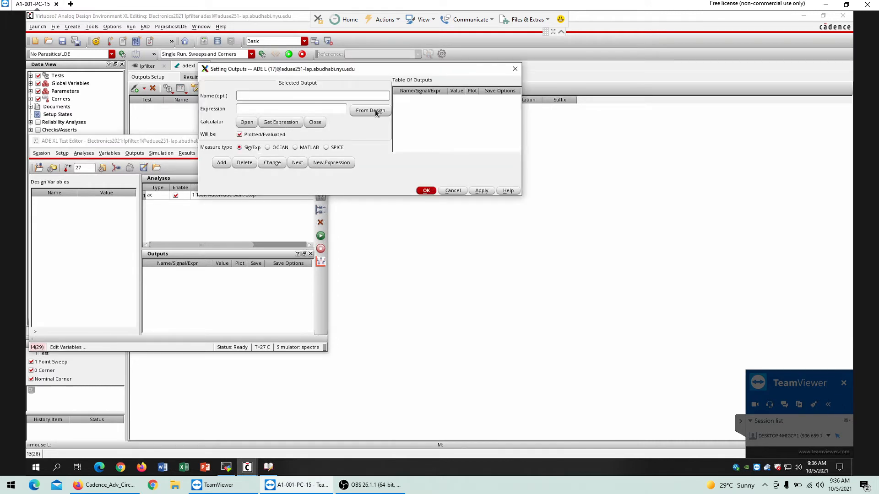
Pick the Vout net from the schematic as a plotted output
{"action": "left_click", "coordinate": [370, 110]}
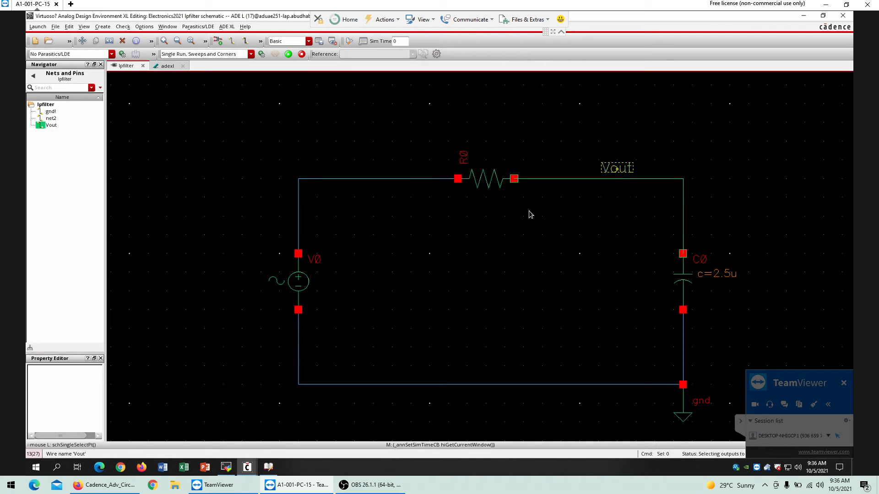
{"action": "left_click", "coordinate": [241, 140]}
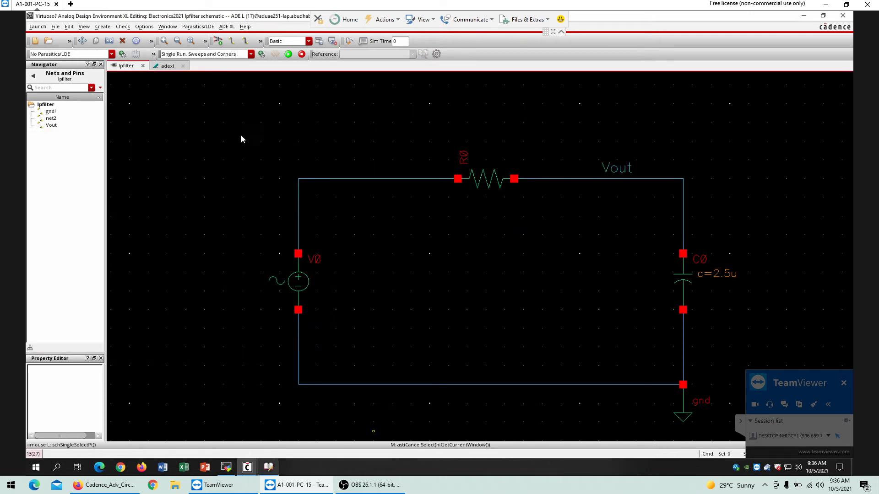
{"action": "left_click", "coordinate": [188, 66]}
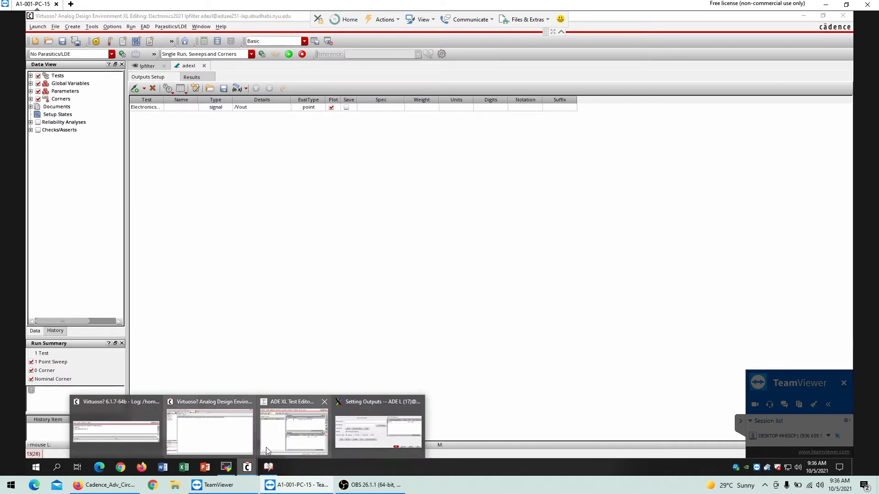
Return to the ADE XL Test Editor via the taskbar and open the test setup options
{"action": "left_click", "coordinate": [378, 431]}
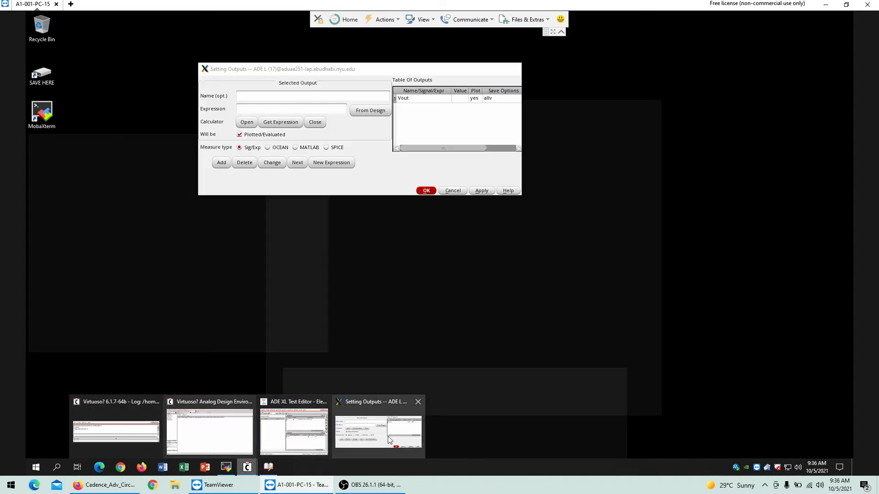
{"action": "left_click", "coordinate": [294, 431]}
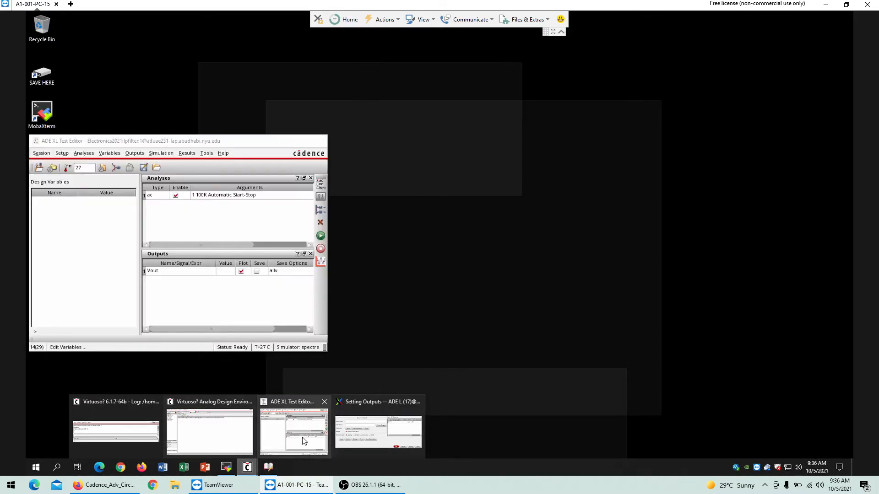
{"action": "left_click", "coordinate": [294, 430]}
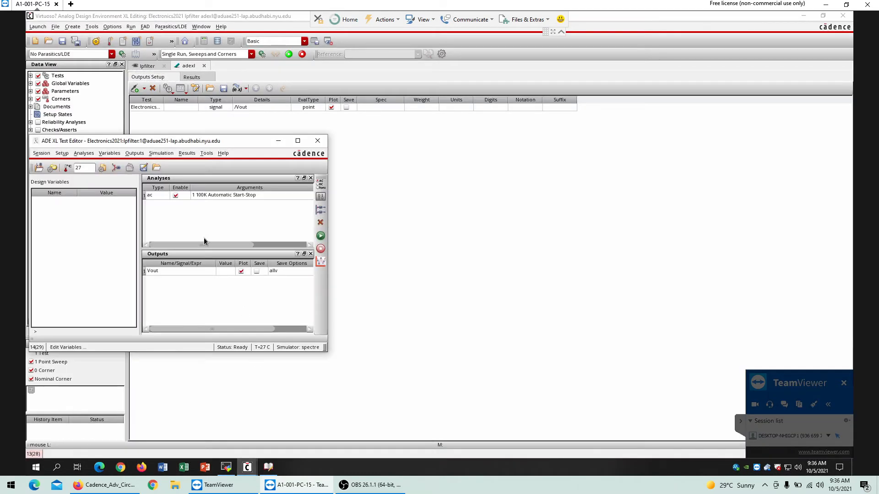
{"action": "left_click", "coordinate": [61, 153]}
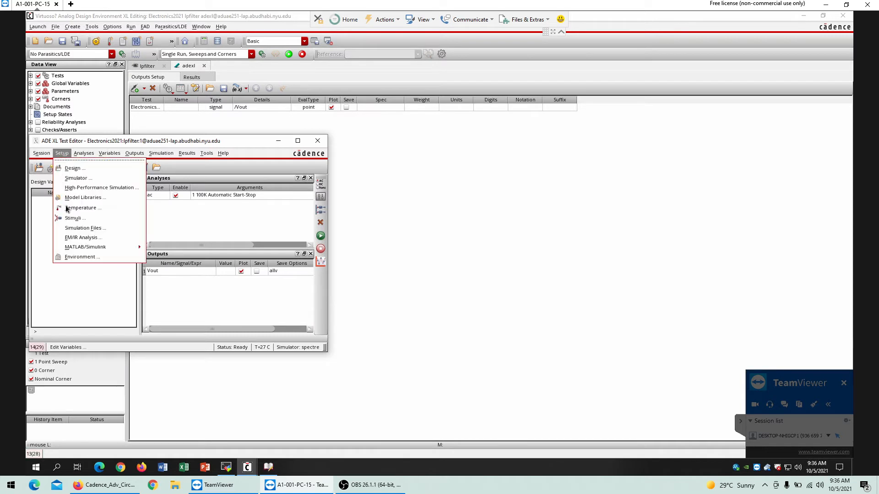
Check the Setup > Environment options, confirm with OK, and close the ADE XL Test Editor
{"action": "left_click", "coordinate": [82, 257]}
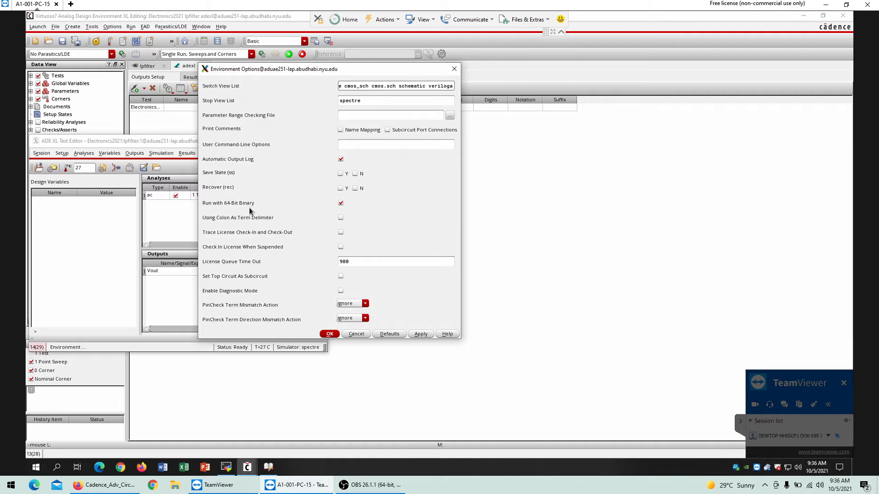
{"action": "left_click", "coordinate": [330, 333]}
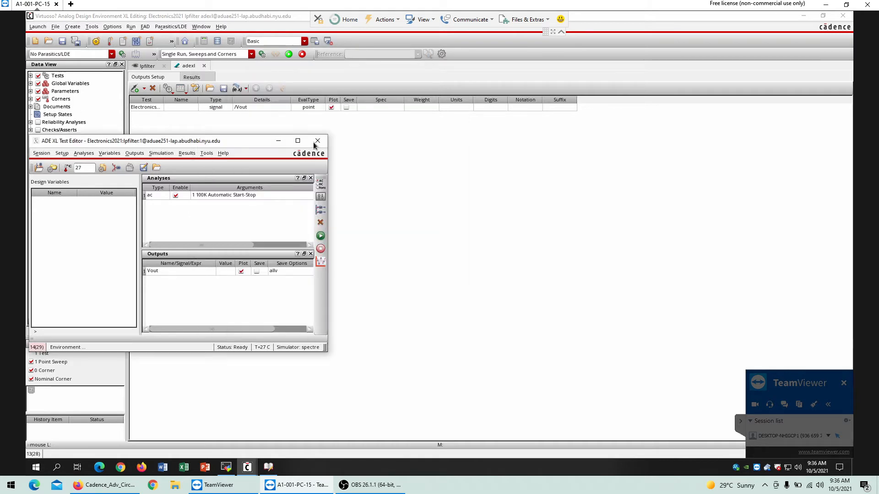
{"action": "left_click", "coordinate": [318, 141]}
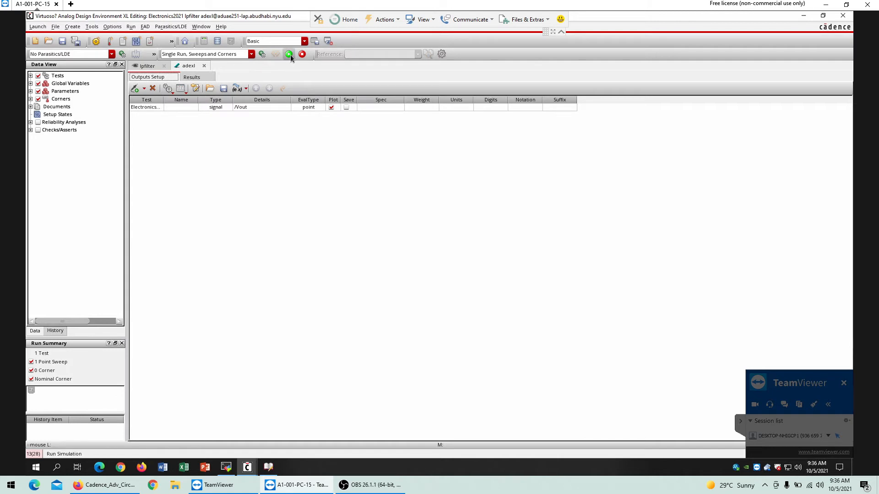
Run the simulation and Plot All on the Nominal result to show Vout's low-pass roll-off
{"action": "left_click", "coordinate": [291, 54]}
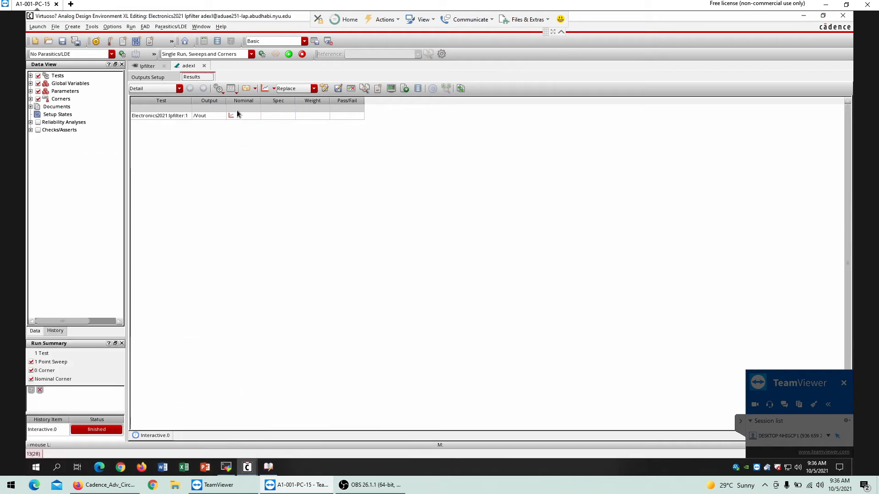
{"action": "right_click", "coordinate": [208, 115]}
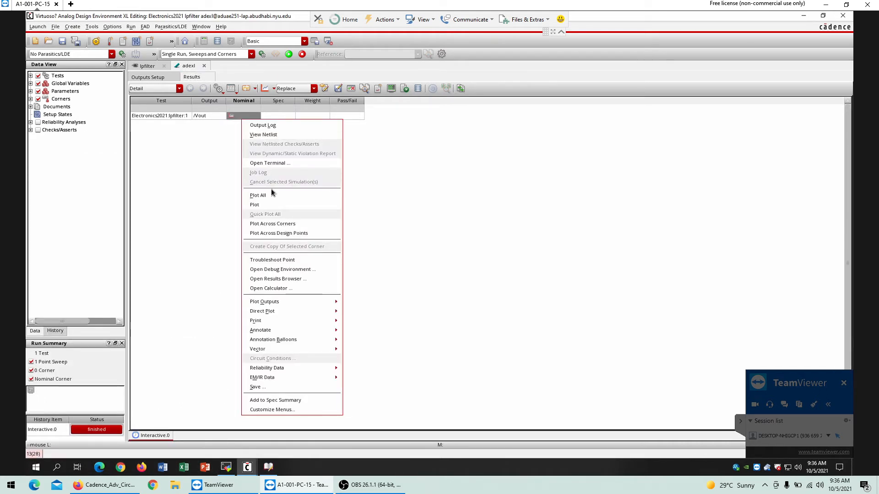
{"action": "left_click", "coordinate": [258, 195]}
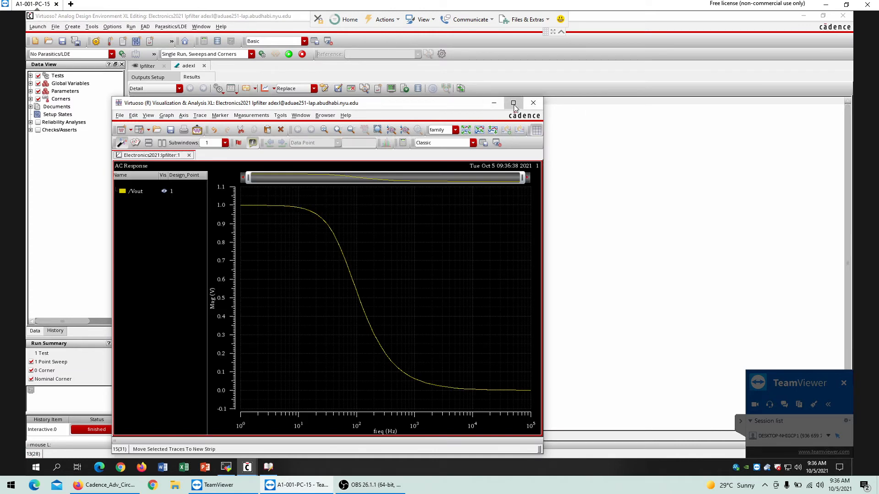
{"action": "left_click", "coordinate": [512, 102]}
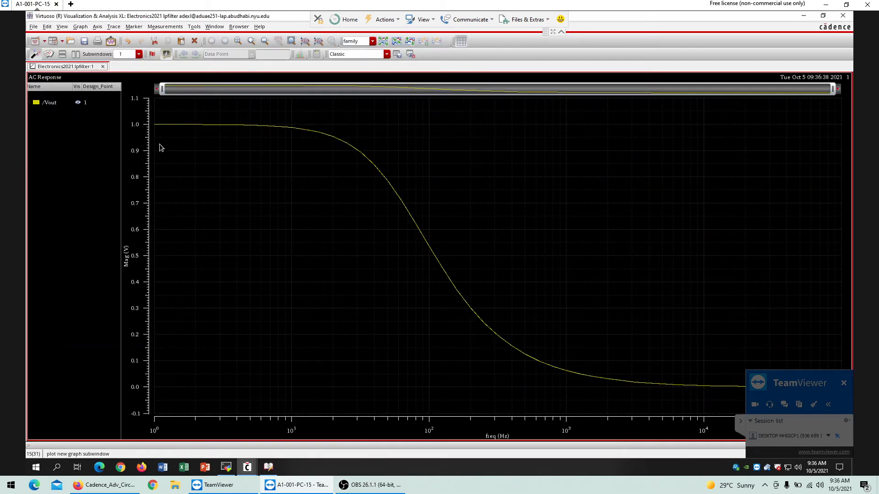
{"action": "mouse_move", "coordinate": [158, 138]}
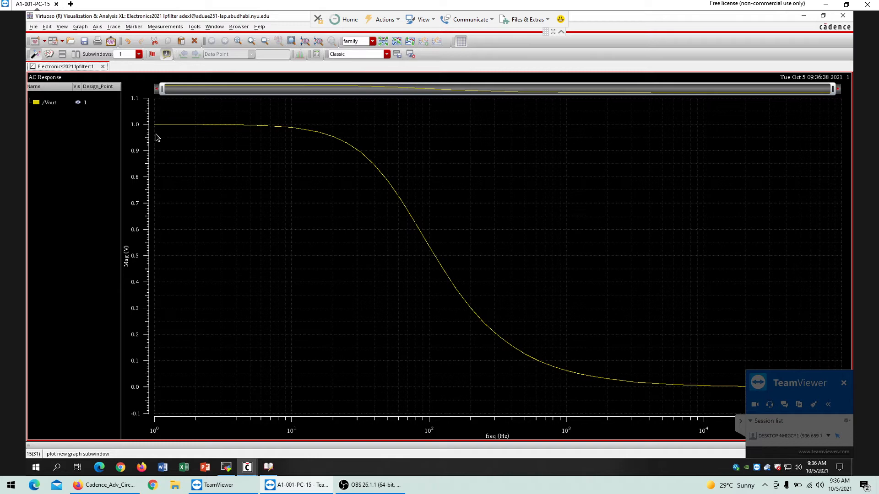
{"action": "mouse_move", "coordinate": [204, 133]}
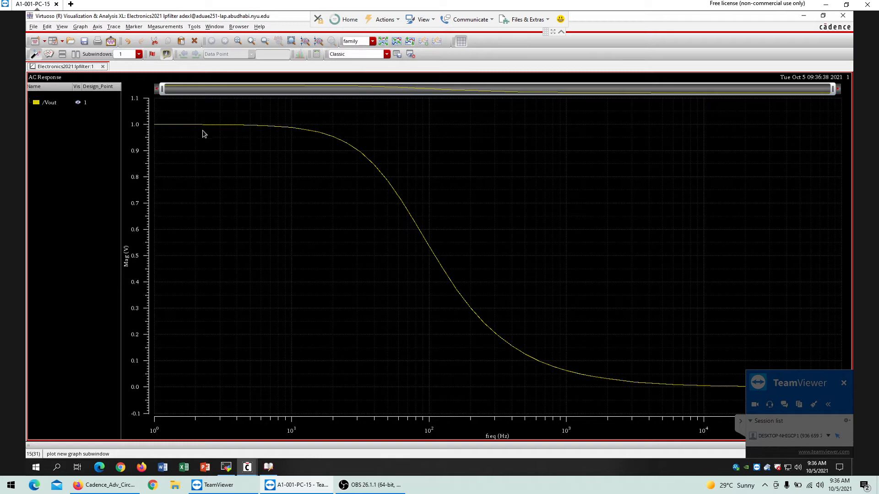
{"action": "mouse_move", "coordinate": [156, 134]}
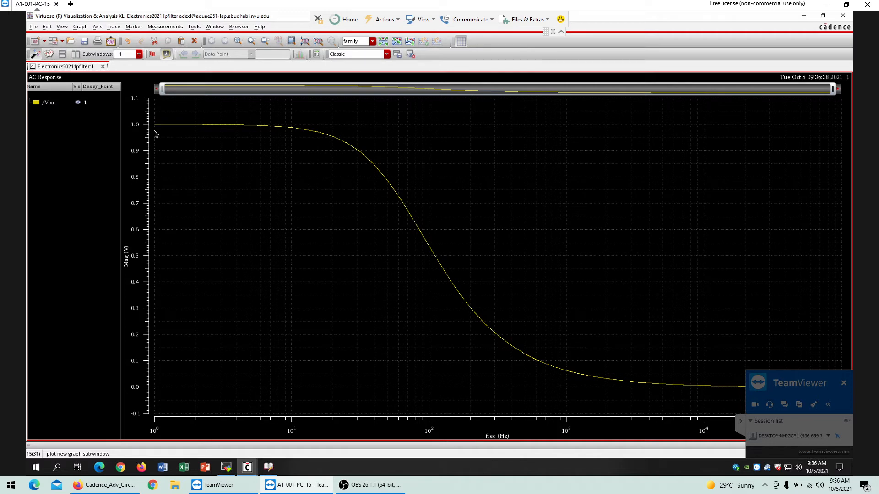
{"action": "mouse_move", "coordinate": [156, 136]}
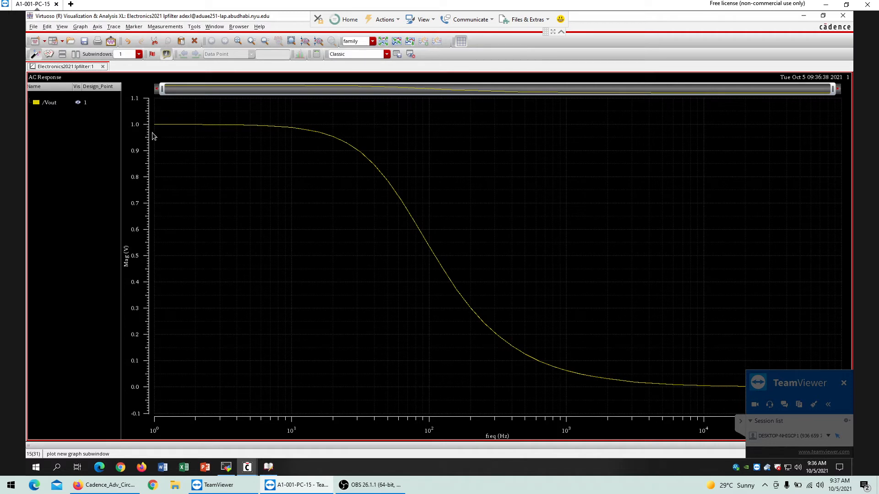
{"action": "mouse_move", "coordinate": [178, 137]}
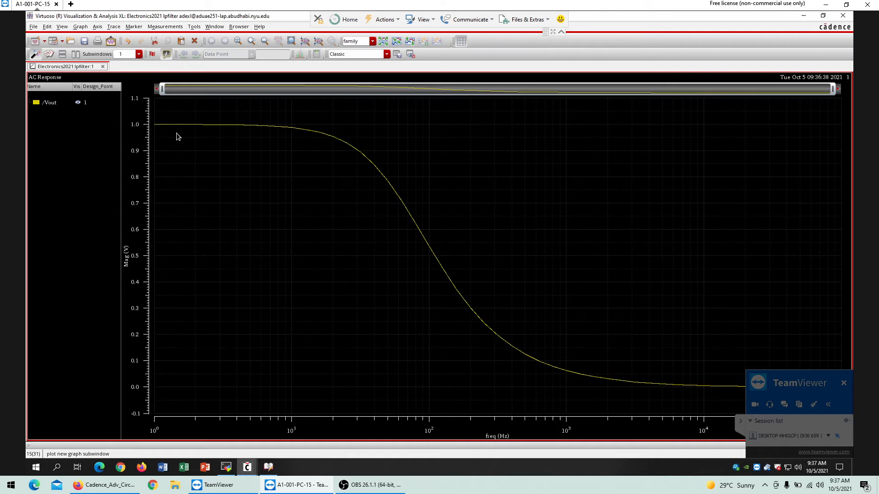
{"action": "mouse_move", "coordinate": [343, 154]}
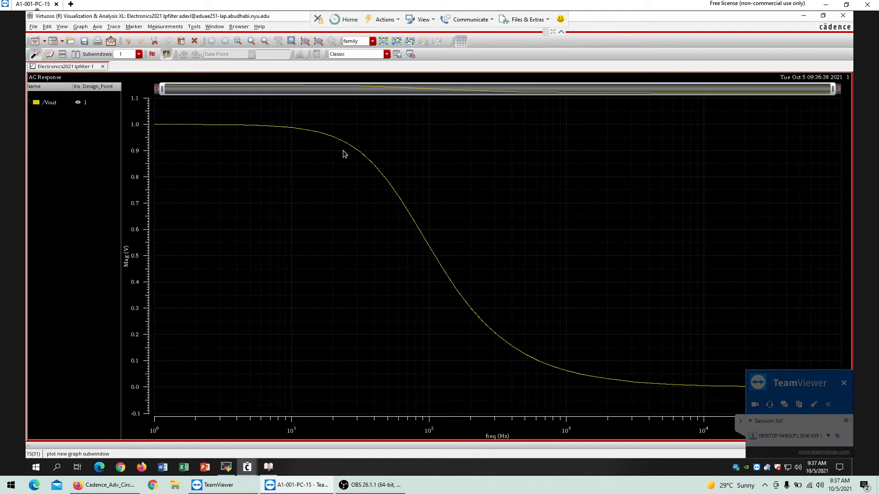
{"action": "mouse_move", "coordinate": [348, 157]}
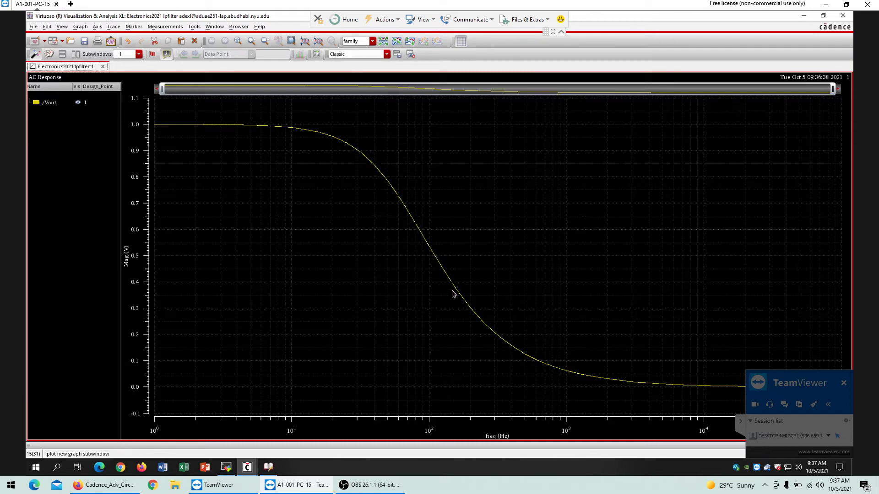
{"action": "mouse_move", "coordinate": [130, 225]}
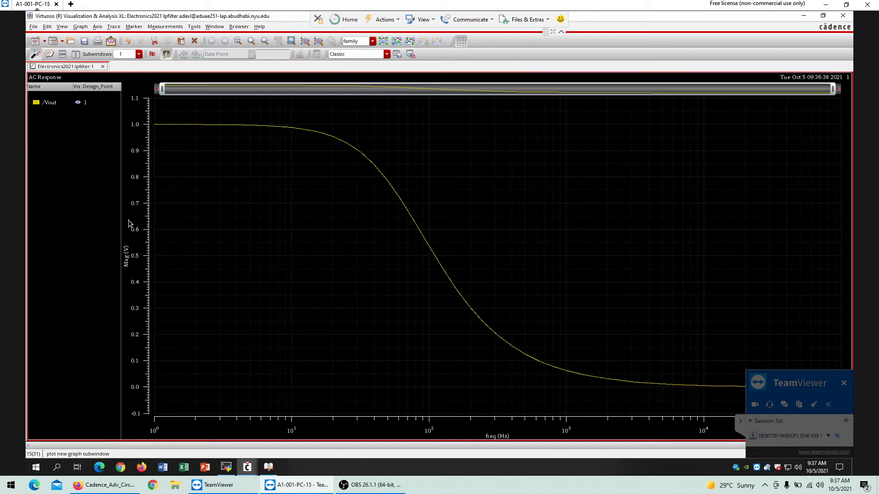
Switch the Vout magnitude Y axis to Log Scale from its context menu
{"action": "right_click", "coordinate": [129, 224]}
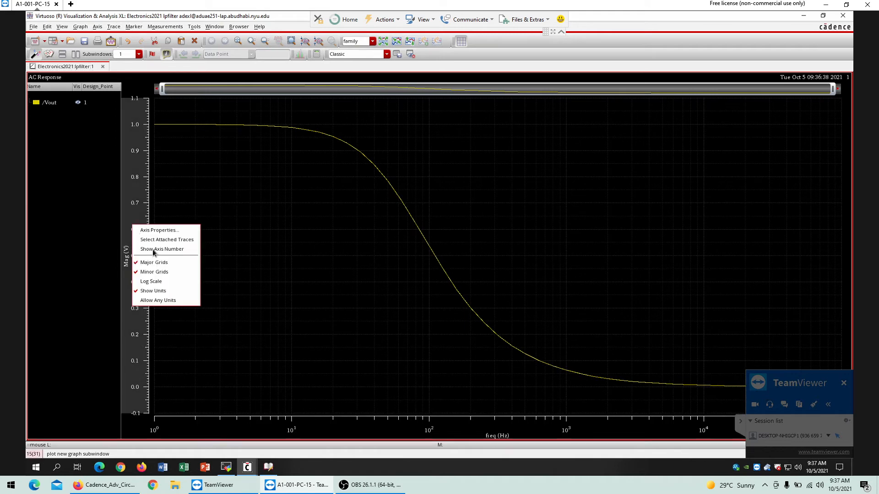
{"action": "left_click", "coordinate": [150, 281]}
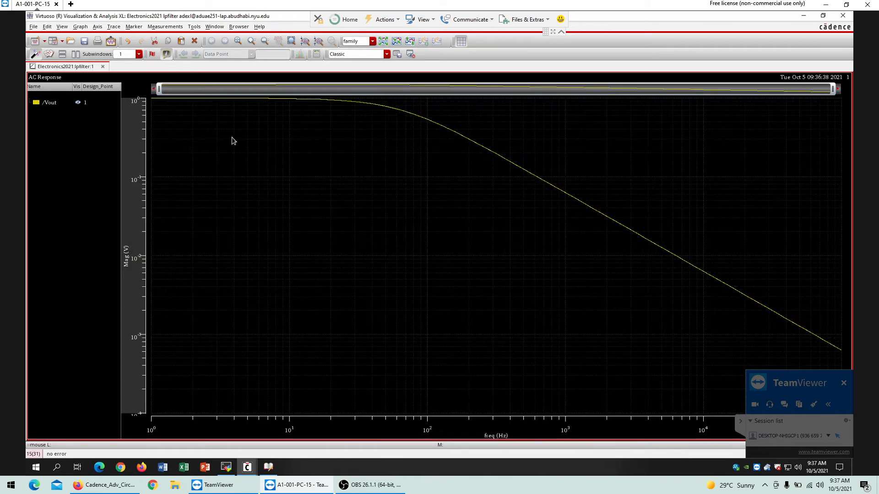
{"action": "mouse_move", "coordinate": [496, 170]}
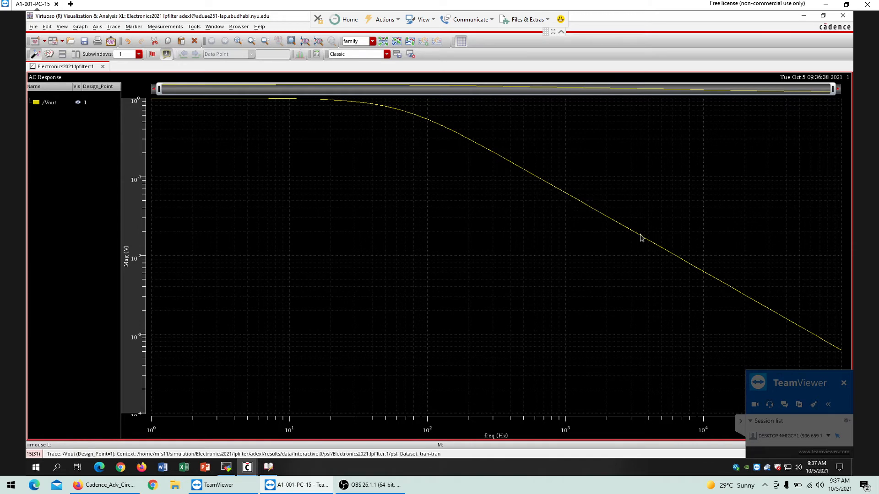
{"action": "mouse_move", "coordinate": [458, 428]}
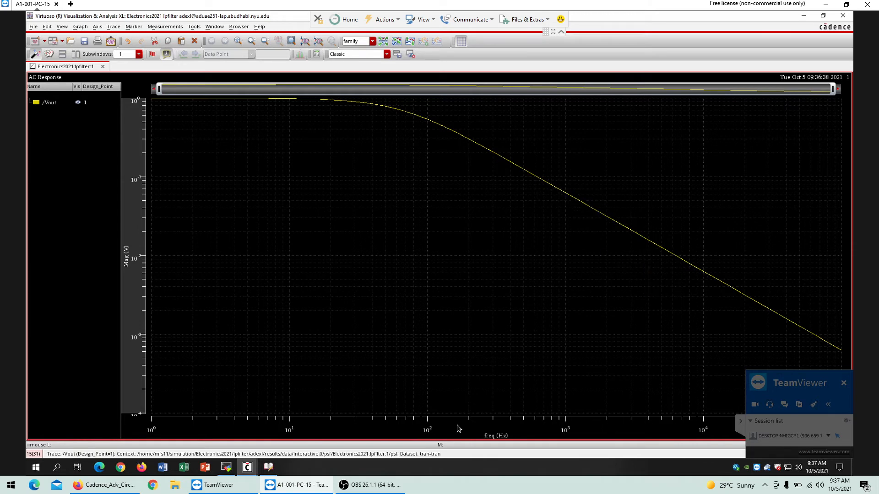
{"action": "mouse_move", "coordinate": [462, 424]}
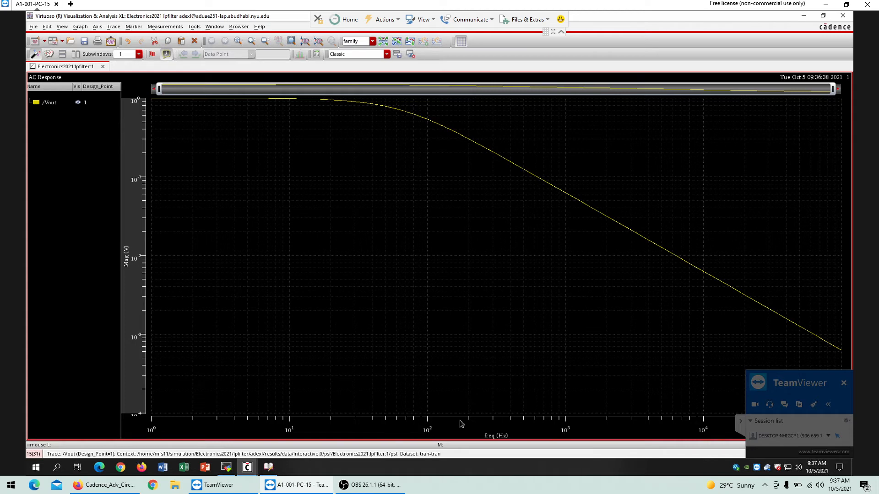
{"action": "mouse_move", "coordinate": [543, 187]}
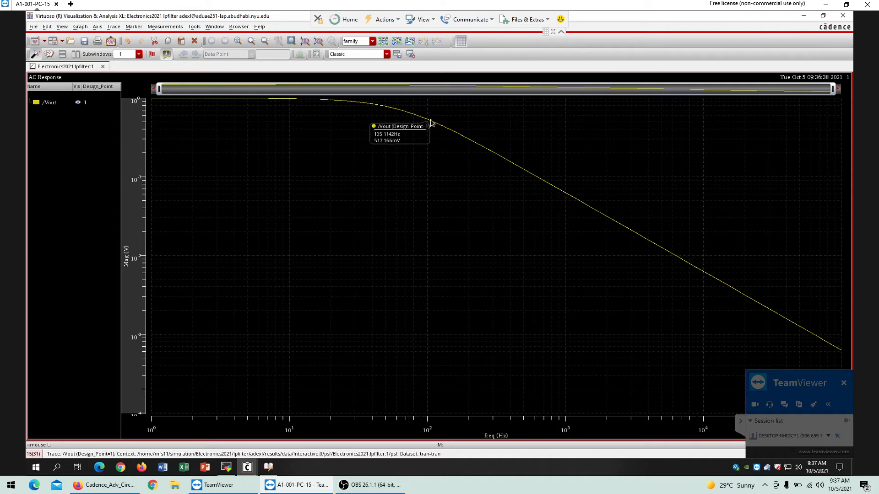
{"action": "mouse_move", "coordinate": [568, 200]}
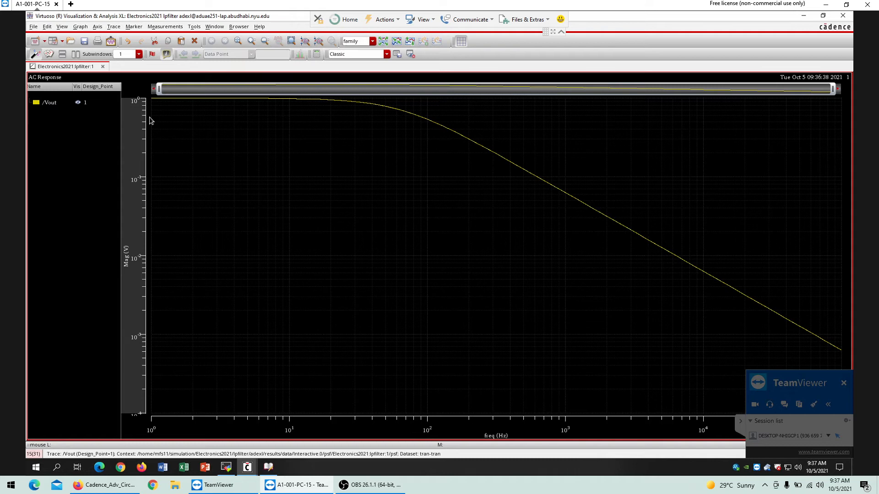
{"action": "mouse_move", "coordinate": [154, 142]}
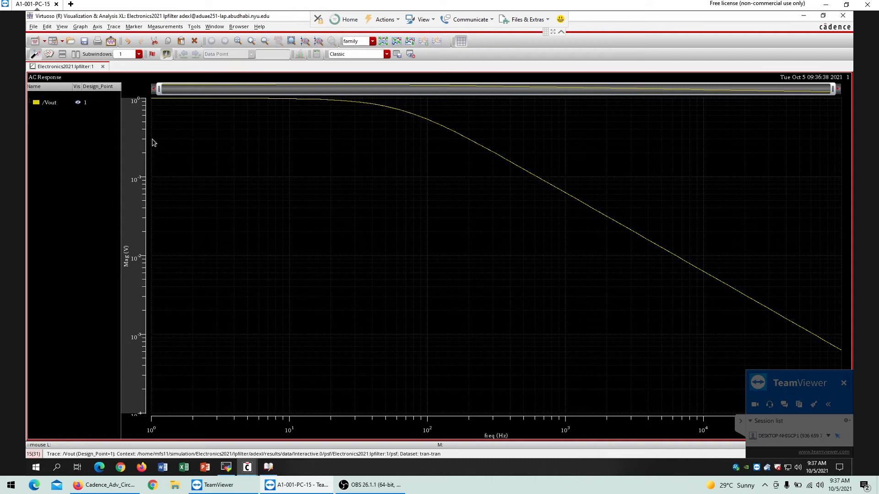
{"action": "mouse_move", "coordinate": [500, 189]}
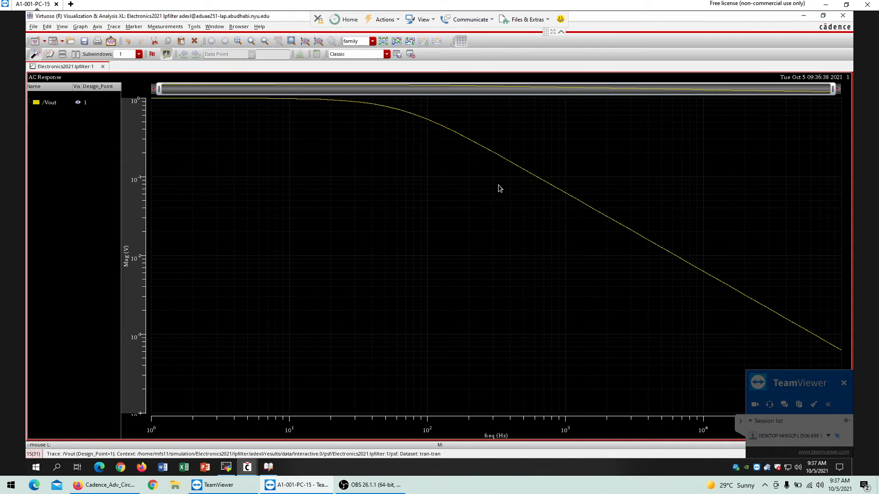
{"action": "mouse_move", "coordinate": [438, 128]}
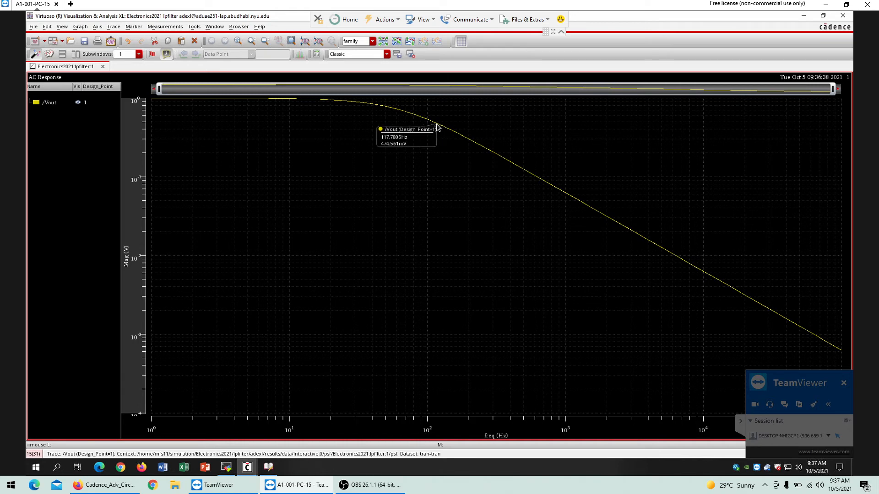
{"action": "mouse_move", "coordinate": [510, 169]}
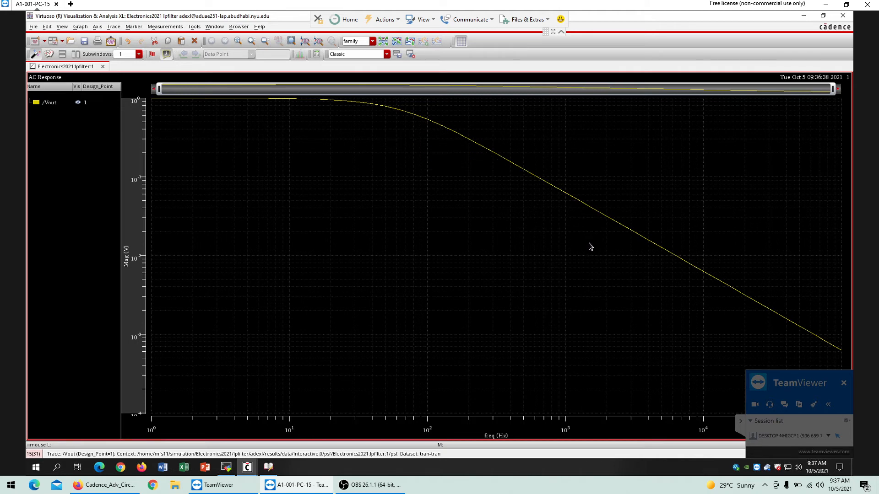
{"action": "mouse_move", "coordinate": [523, 218]}
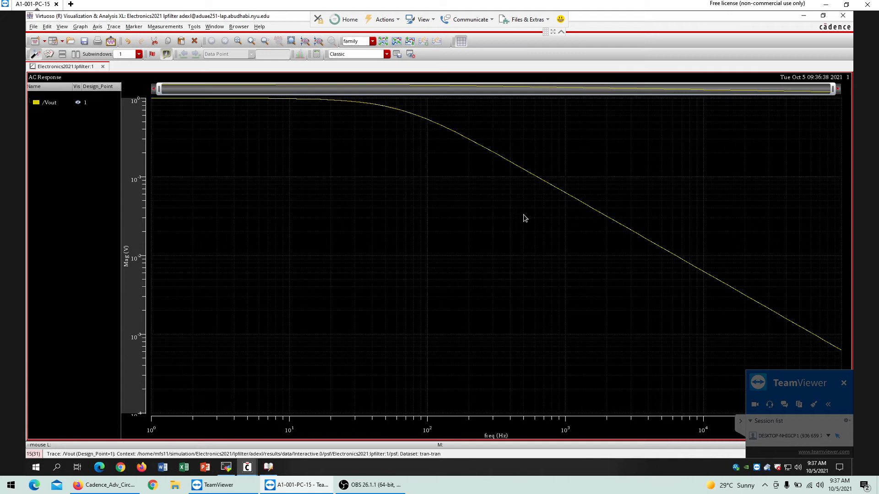
{"action": "mouse_move", "coordinate": [428, 105]}
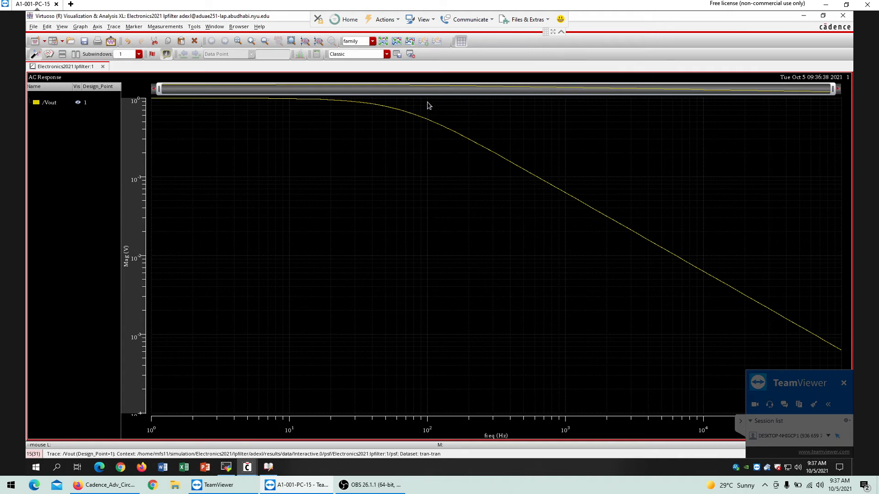
{"action": "mouse_move", "coordinate": [137, 202]}
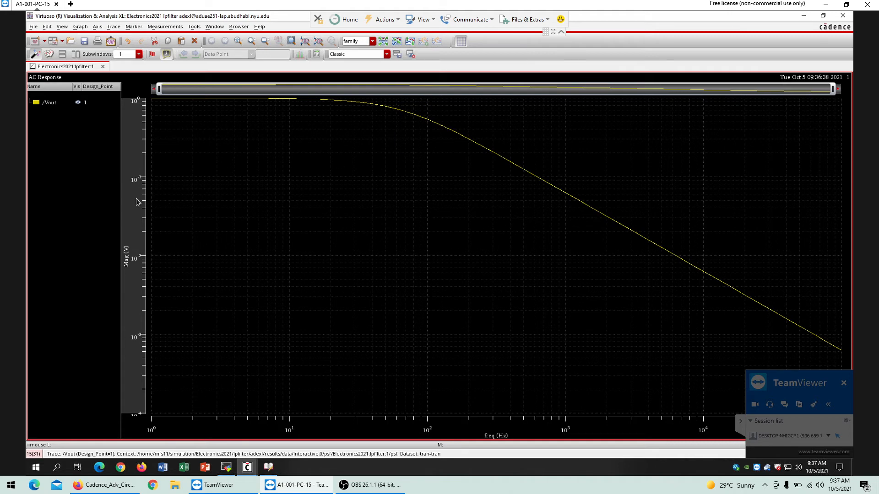
Uncheck Log Scale on the Y axis and bring the ADE XL results window forward
{"action": "right_click", "coordinate": [135, 201]}
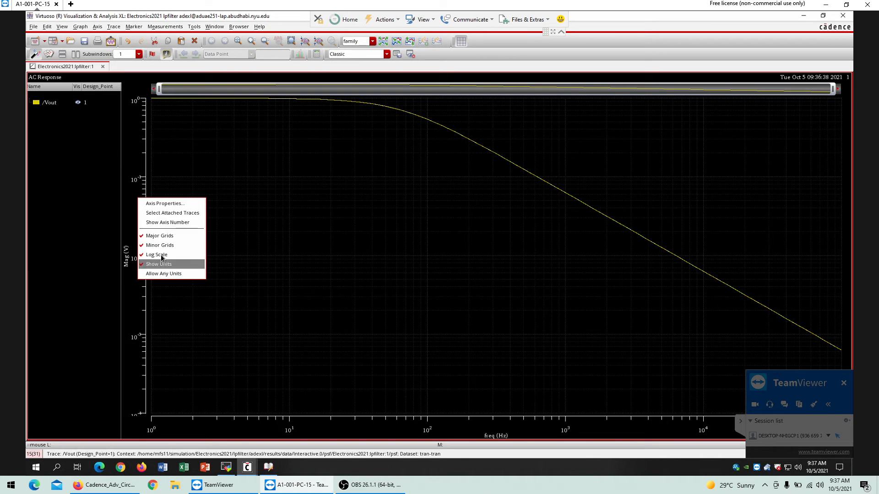
{"action": "left_click", "coordinate": [157, 254]}
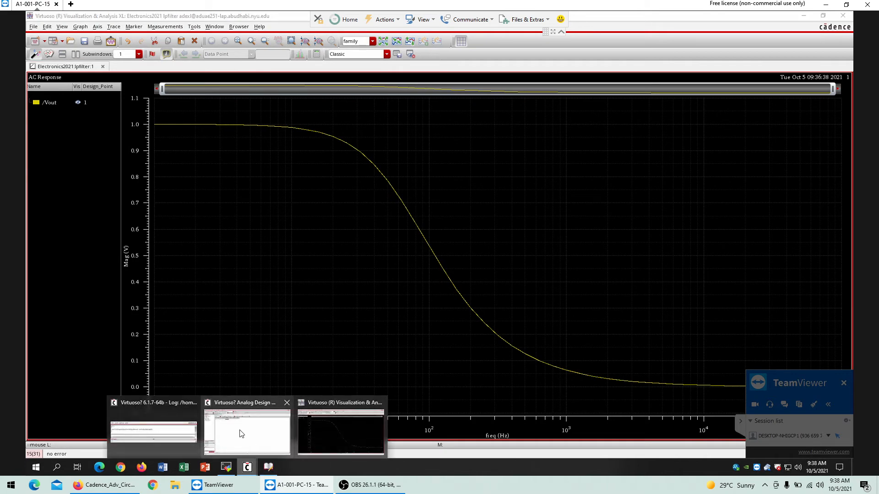
{"action": "left_click", "coordinate": [246, 432]}
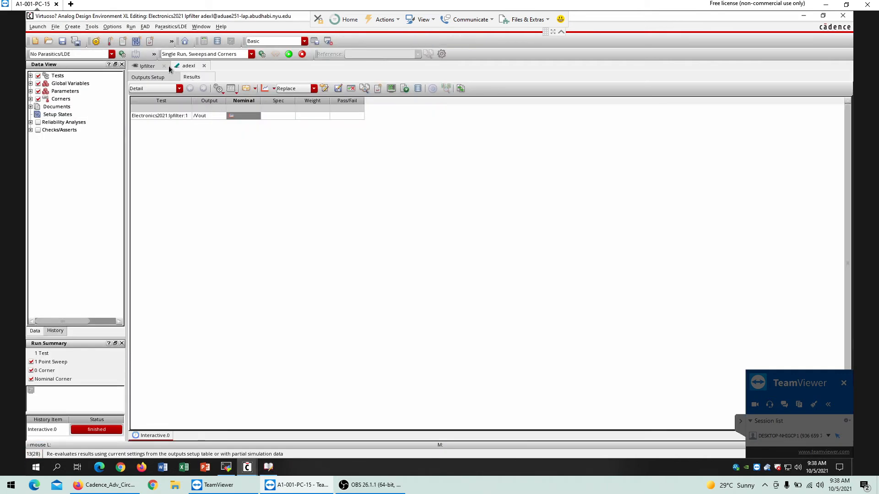
Show the lpfilter schematic, dismiss the Library Manager, and bring the Visualization & Analysis XL plot back
{"action": "left_click", "coordinate": [147, 66]}
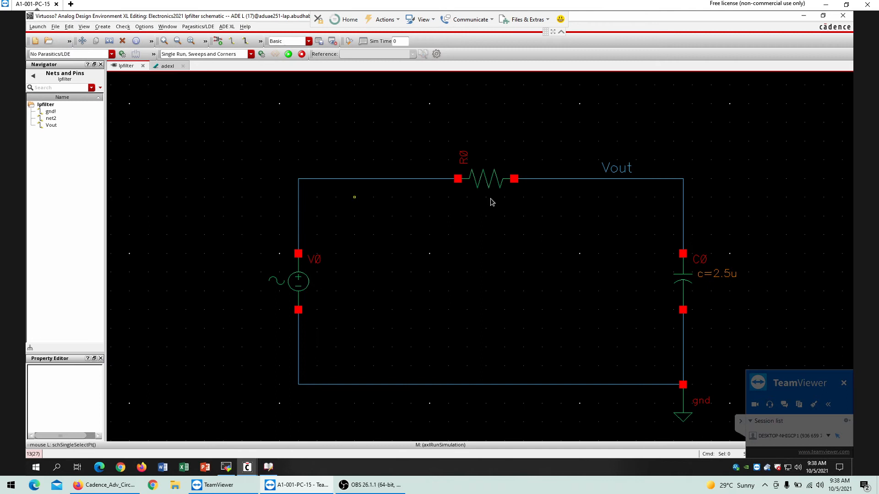
{"action": "mouse_move", "coordinate": [353, 485]}
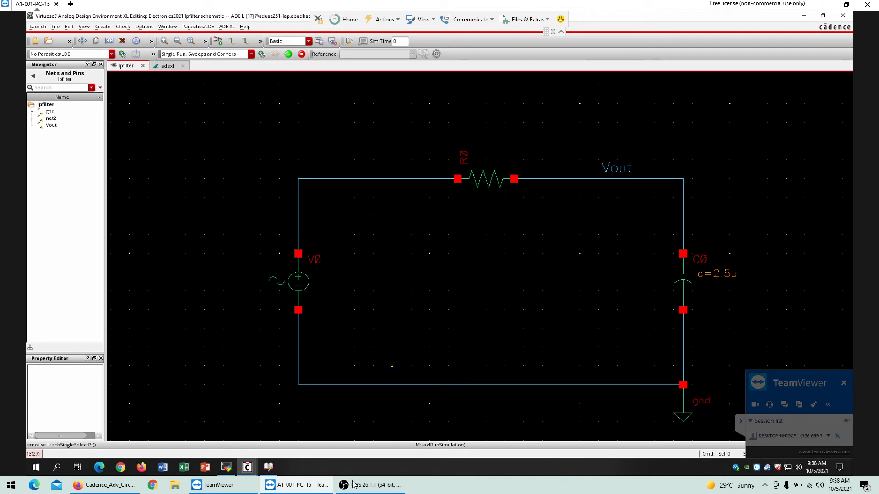
{"action": "mouse_move", "coordinate": [267, 467]}
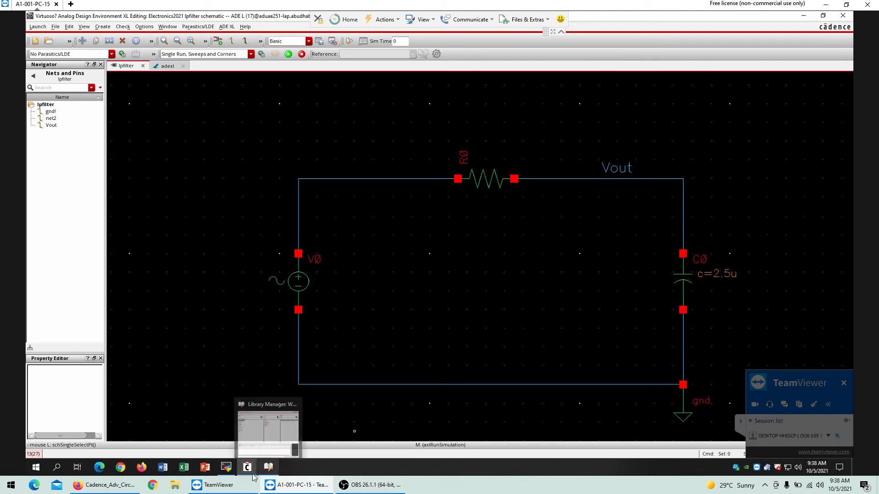
{"action": "mouse_move", "coordinate": [256, 468]}
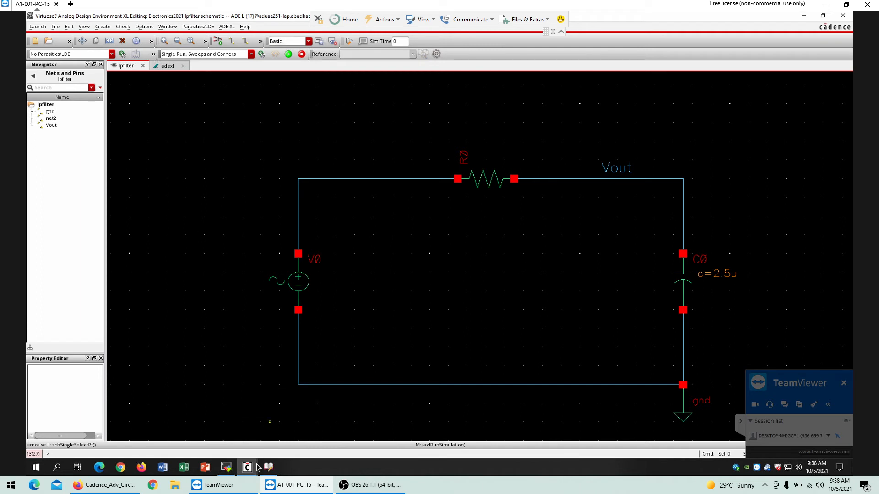
{"action": "mouse_move", "coordinate": [266, 467]}
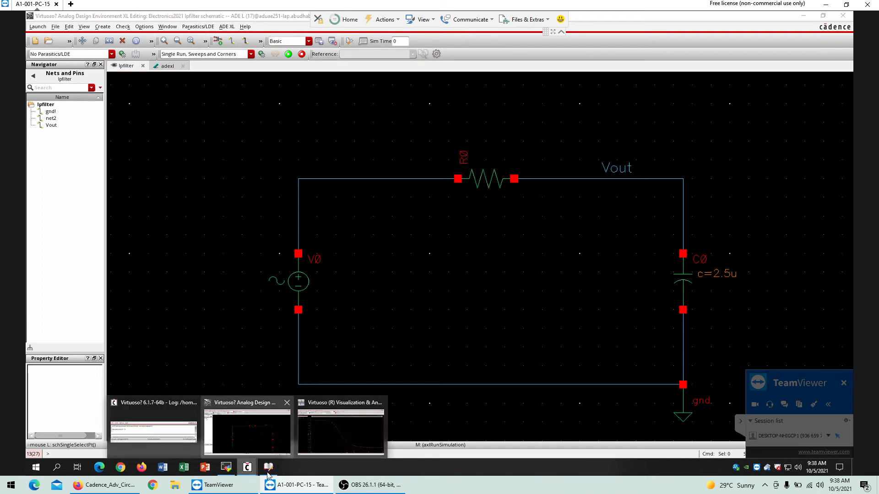
{"action": "left_click", "coordinate": [267, 467]}
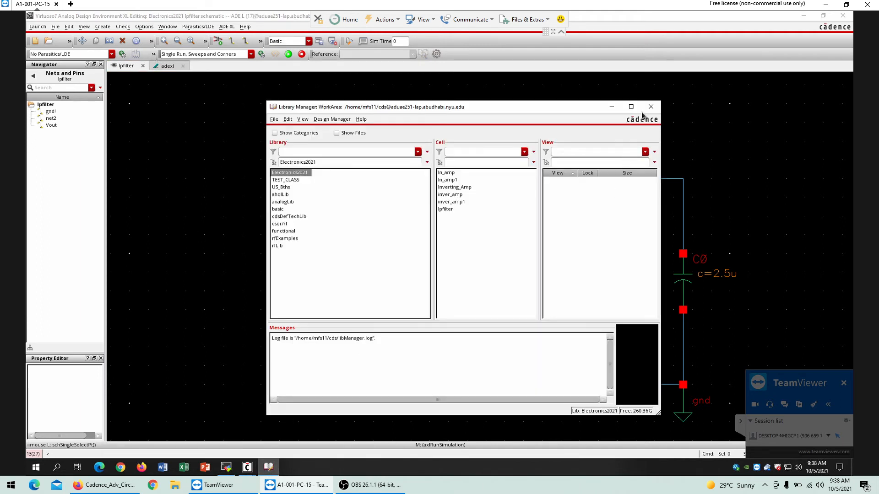
{"action": "left_click", "coordinate": [650, 106]}
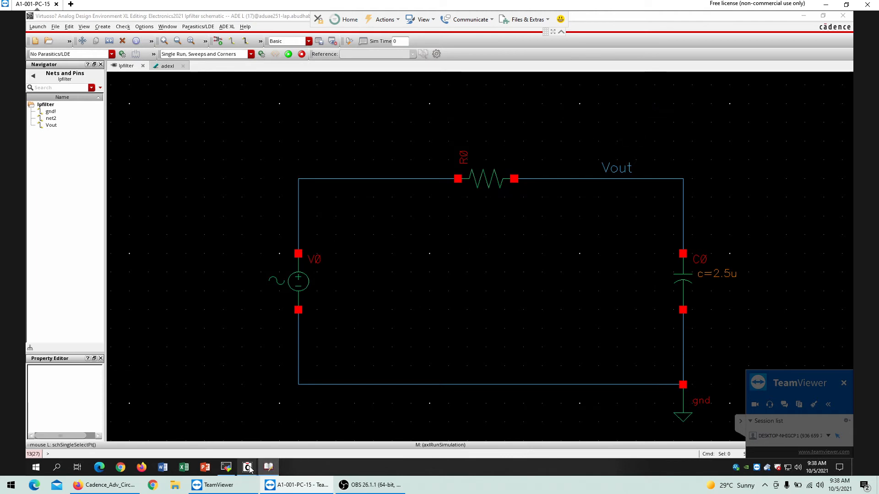
{"action": "mouse_move", "coordinate": [246, 467]}
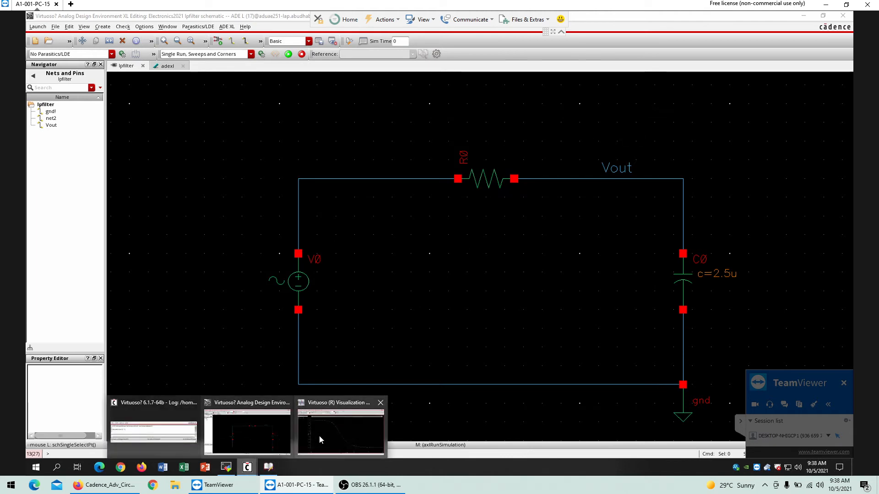
{"action": "left_click", "coordinate": [339, 431]}
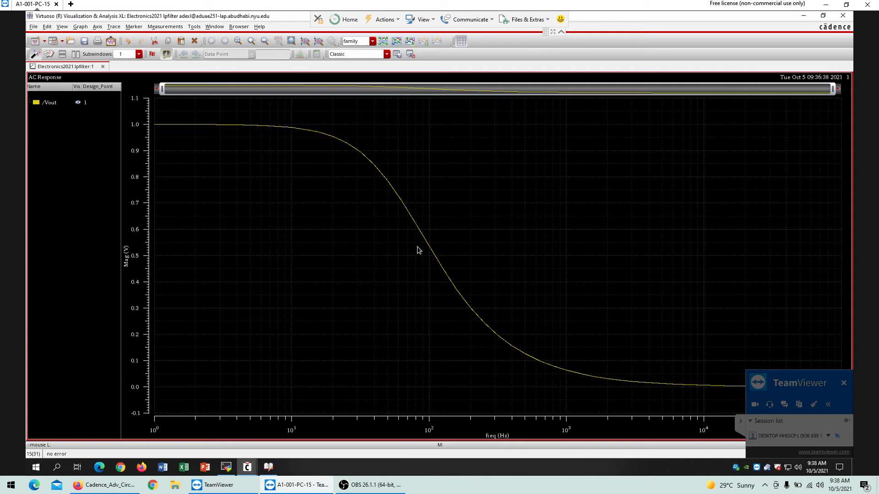
{"action": "mouse_move", "coordinate": [361, 182]}
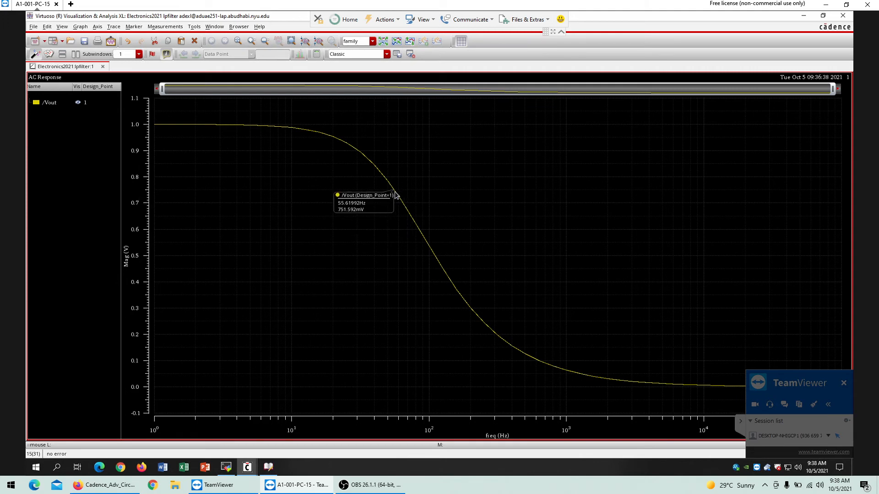
{"action": "mouse_move", "coordinate": [400, 203]}
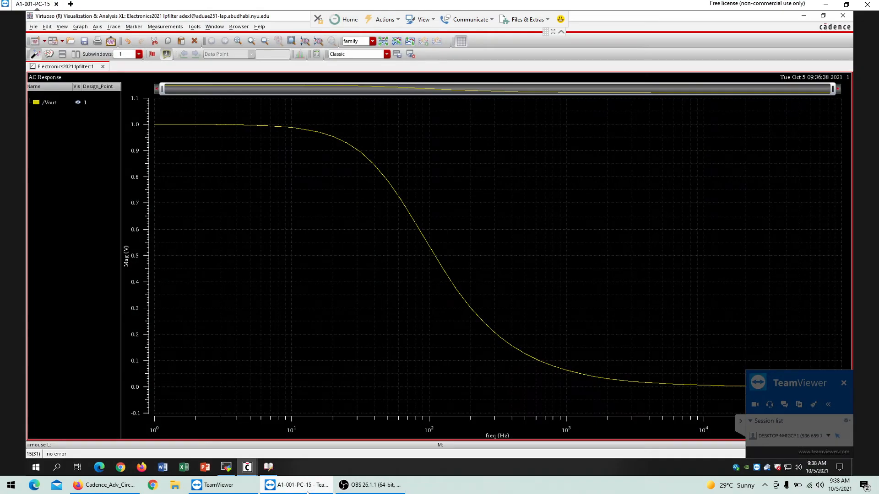
{"action": "mouse_move", "coordinate": [763, 100]}
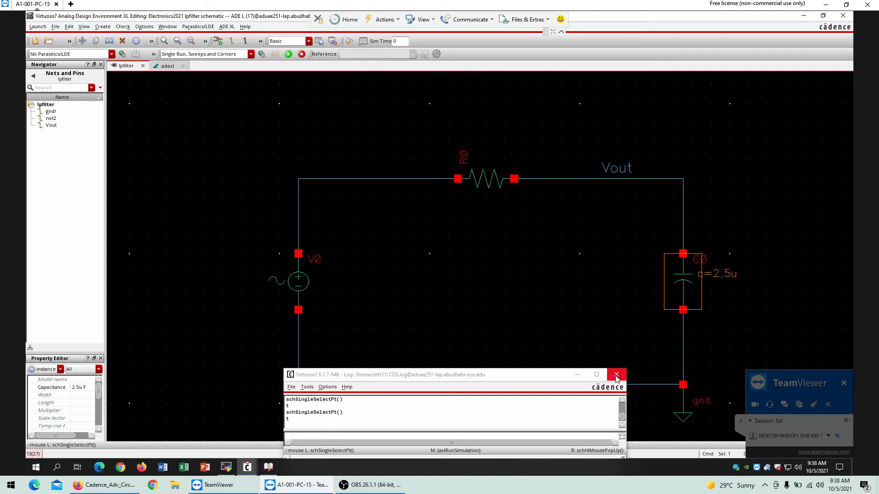
Close the log window and set C0's Capacitance to 1u F in Edit Object Properties
{"action": "left_click", "coordinate": [616, 375]}
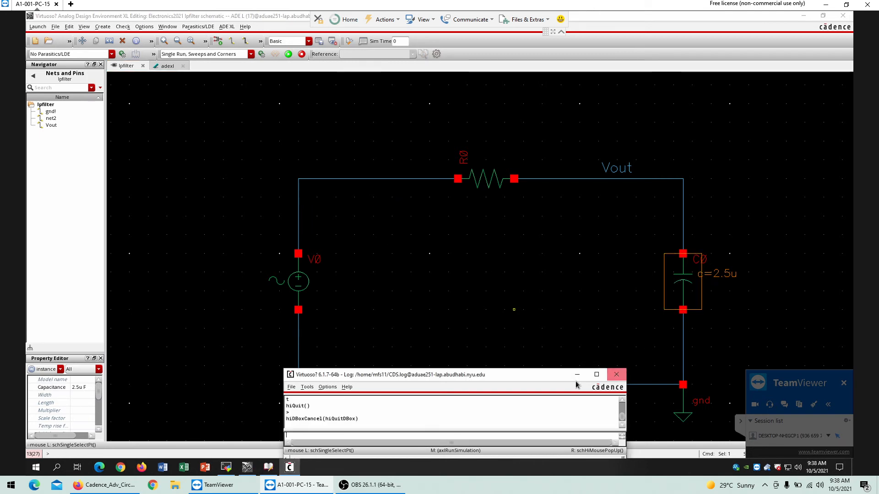
{"action": "left_click", "coordinate": [615, 373]}
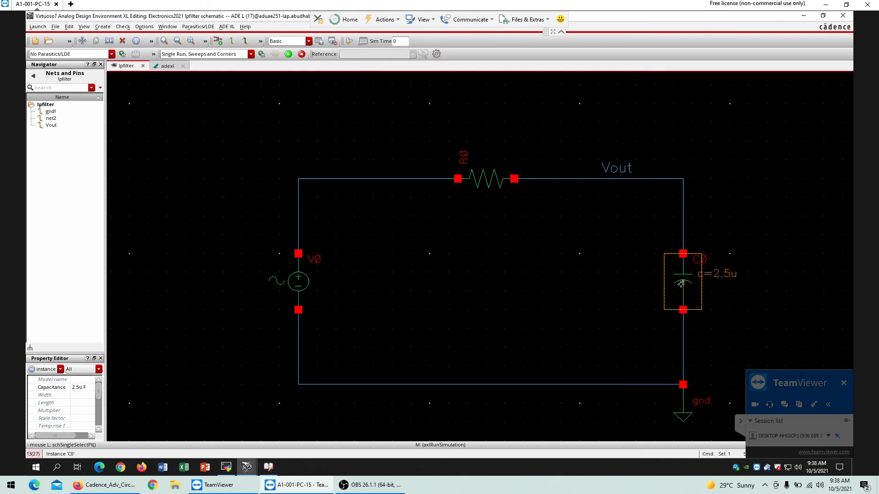
{"action": "double_click", "coordinate": [682, 282]}
{"action": "type", "text": "1u F"}
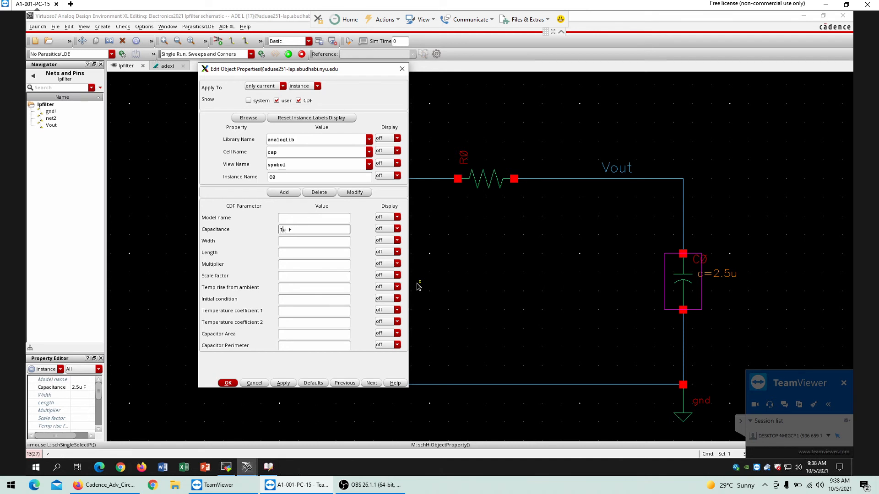
{"action": "left_click", "coordinate": [227, 383]}
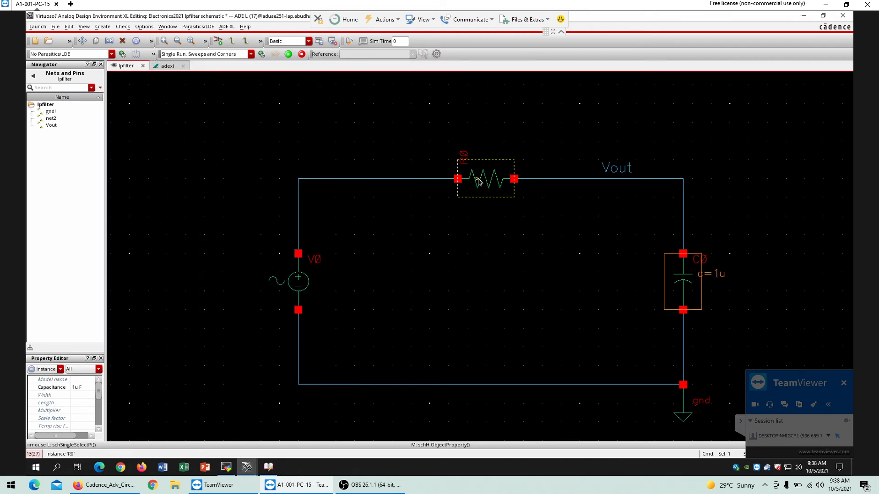
Set R0's Resistance to 1.1K Ohms, reopening its properties once to correct the units
{"action": "double_click", "coordinate": [479, 179]}
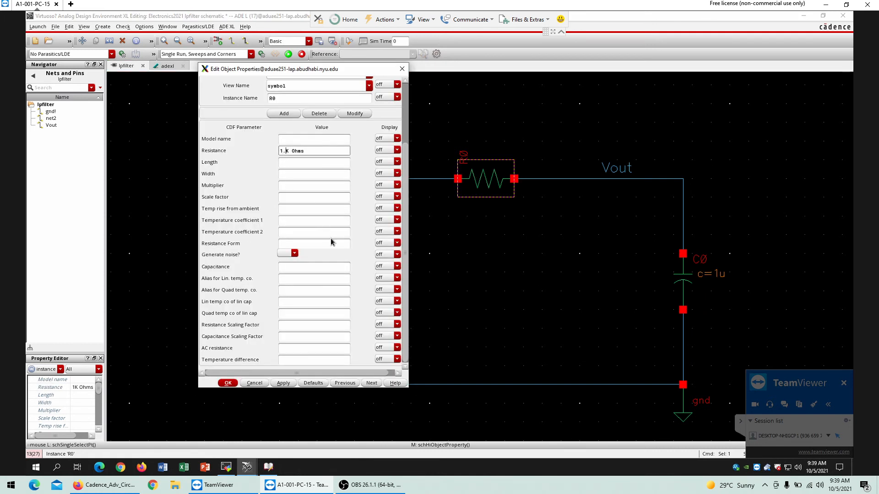
{"action": "type", "text": "q1"}
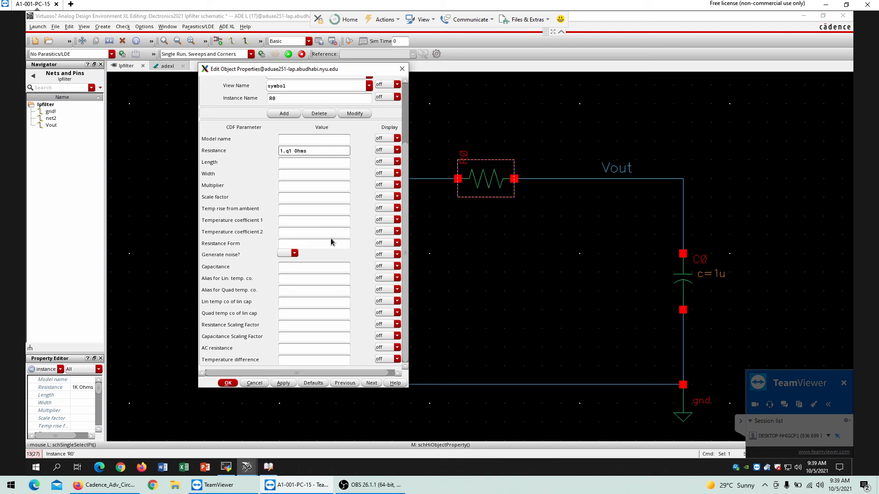
{"action": "left_click", "coordinate": [227, 382]}
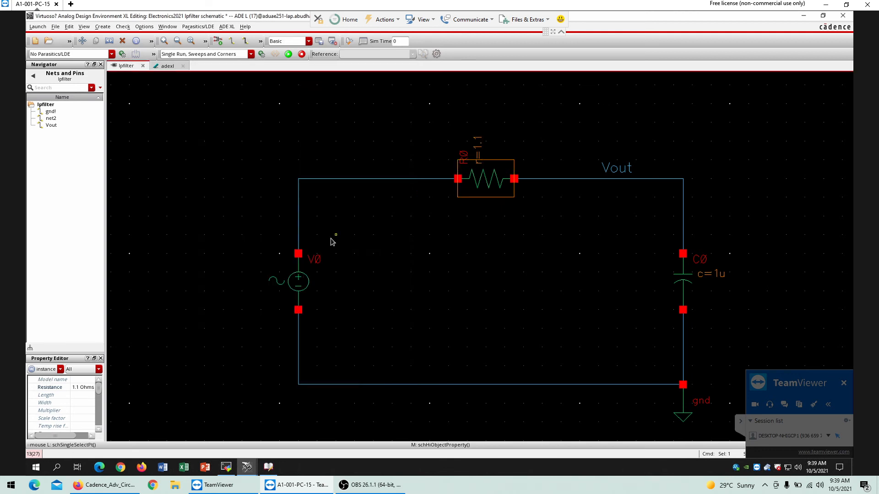
{"action": "mouse_move", "coordinate": [459, 178]}
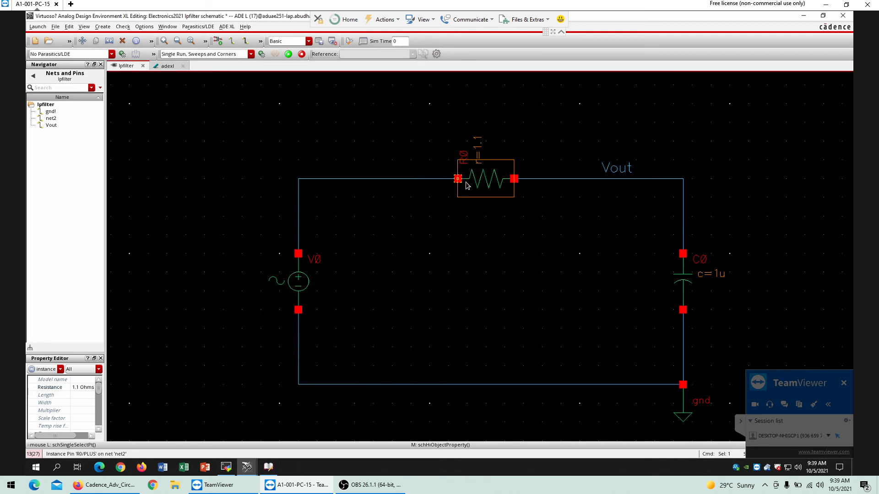
{"action": "double_click", "coordinate": [486, 179]}
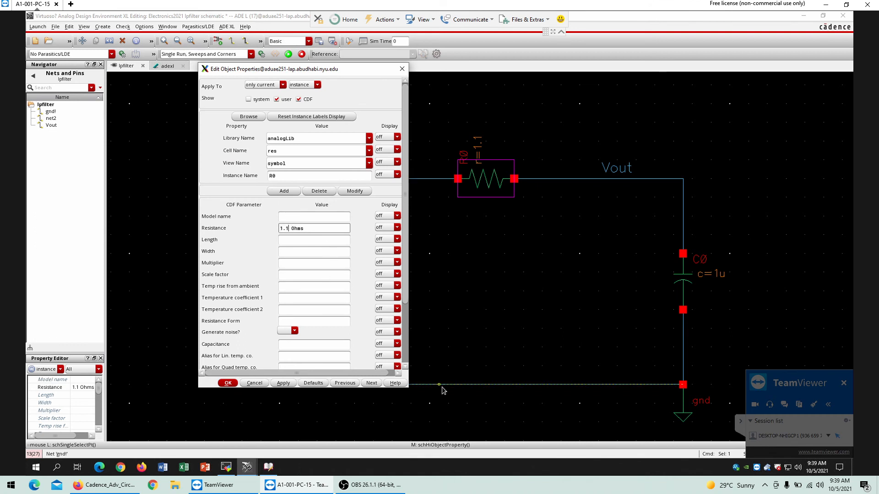
{"action": "left_click", "coordinate": [227, 382]}
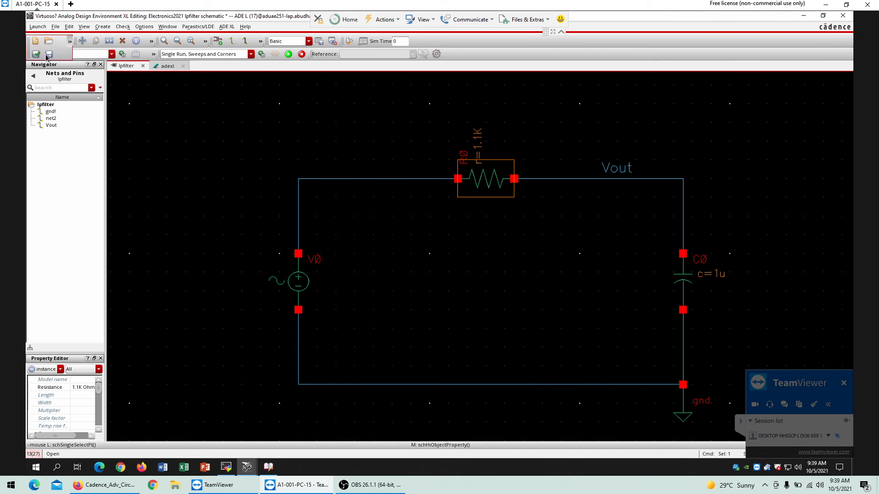
Check and Save the schematic, re-run the ADE XL simulation, and plot the new Vout response
{"action": "left_click", "coordinate": [48, 53]}
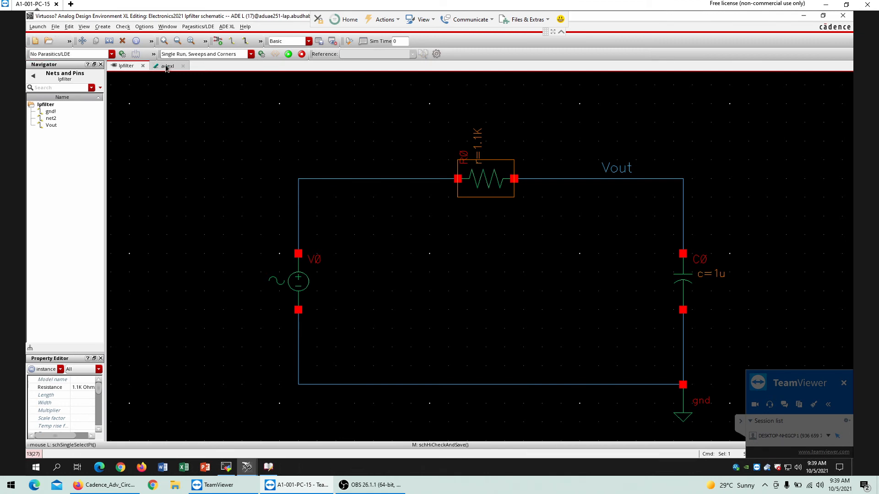
{"action": "left_click", "coordinate": [167, 66]}
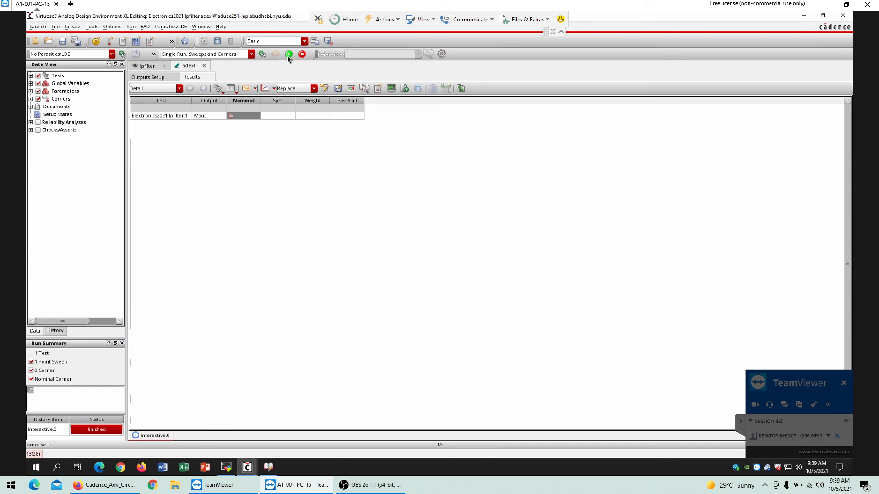
{"action": "left_click", "coordinate": [288, 54]}
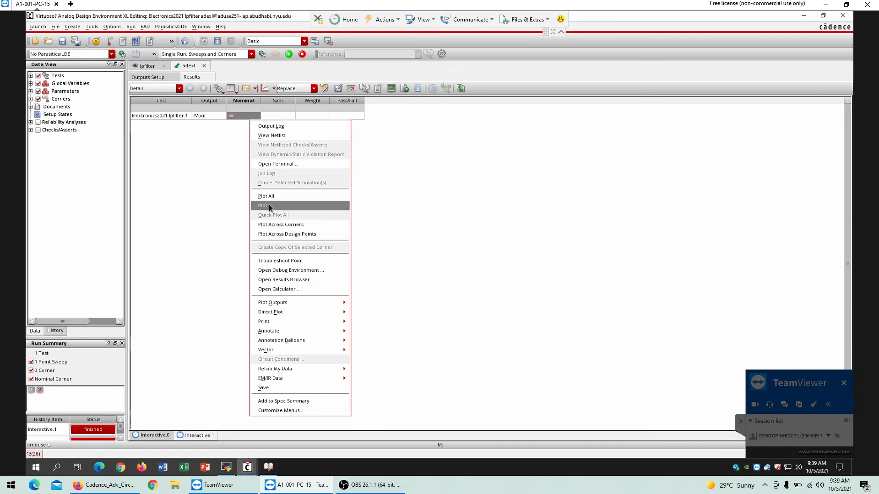
{"action": "left_click", "coordinate": [263, 205]}
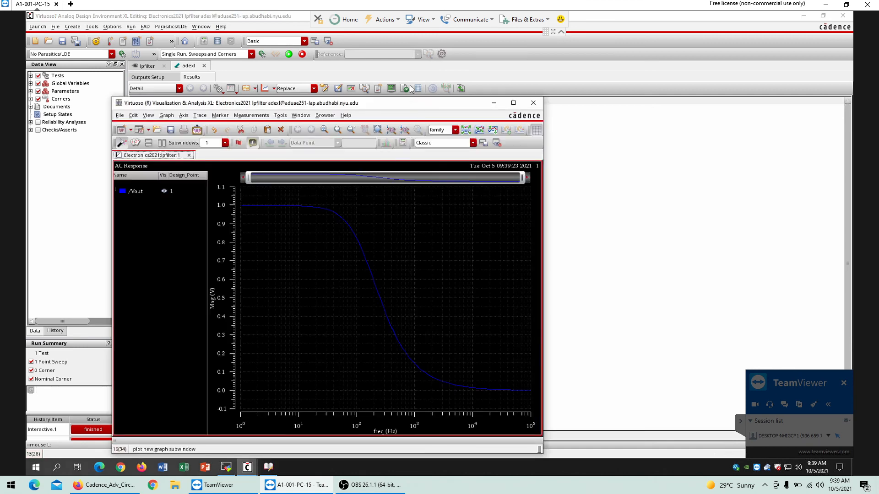
Maximize the new Vout plot to read about 706 mV near 145 Hz, then bring up OBS Studio
{"action": "left_click", "coordinate": [513, 103]}
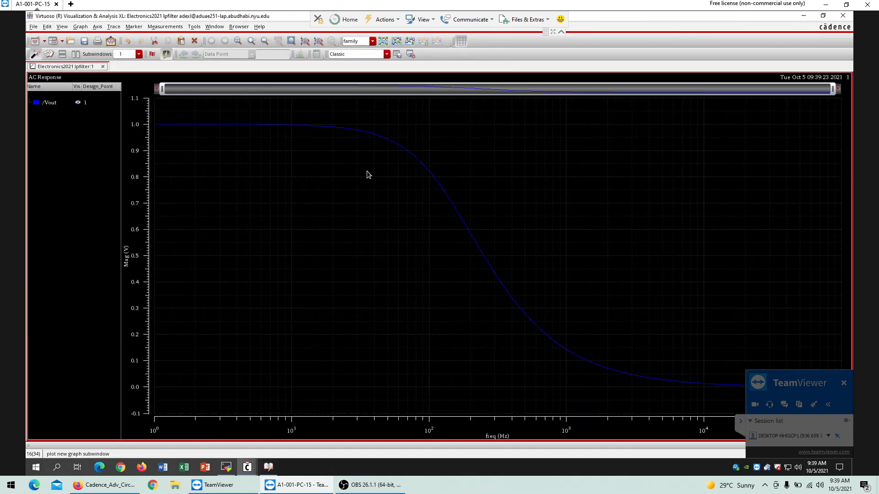
{"action": "mouse_move", "coordinate": [439, 186]}
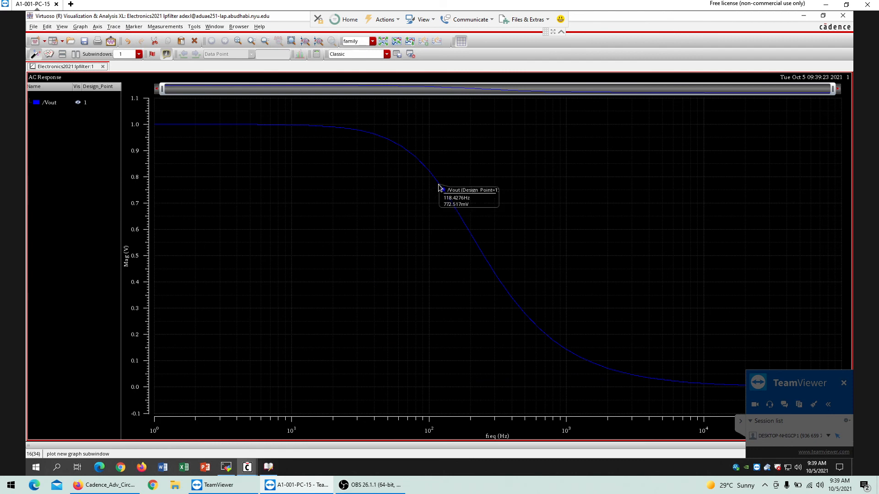
{"action": "mouse_move", "coordinate": [437, 183]}
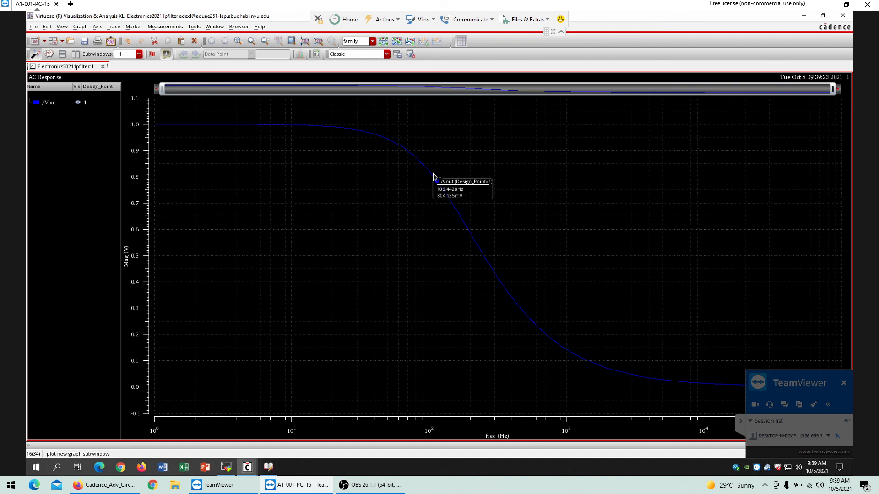
{"action": "mouse_move", "coordinate": [443, 193]}
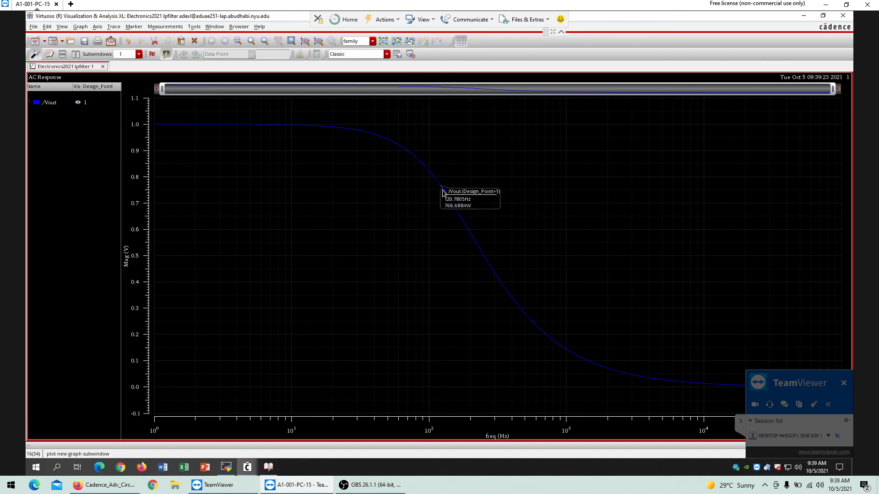
{"action": "mouse_move", "coordinate": [449, 204]}
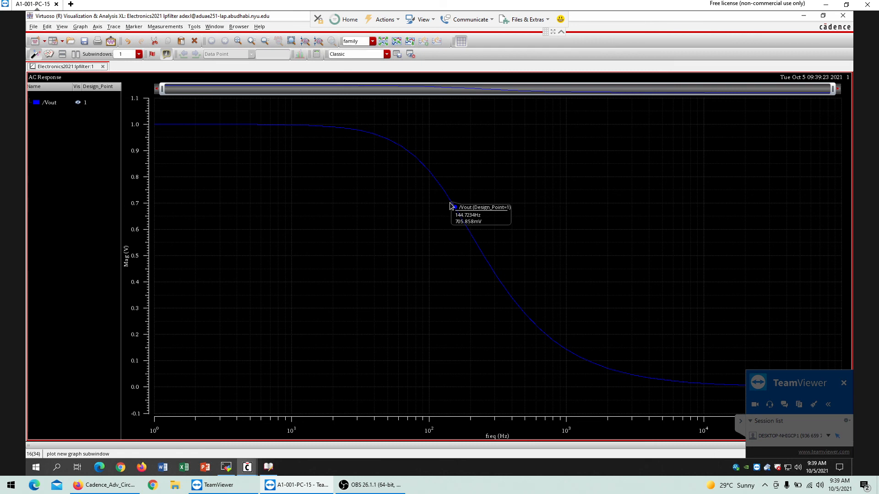
{"action": "mouse_move", "coordinate": [348, 174]}
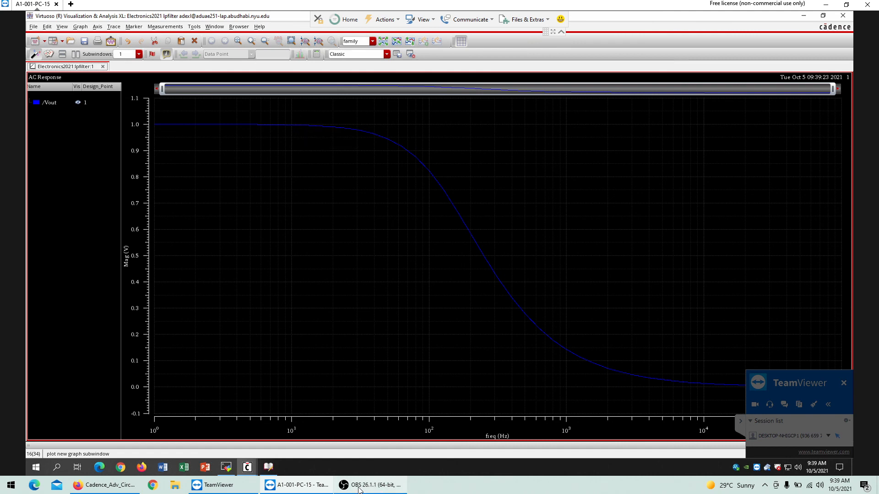
{"action": "mouse_move", "coordinate": [367, 485]}
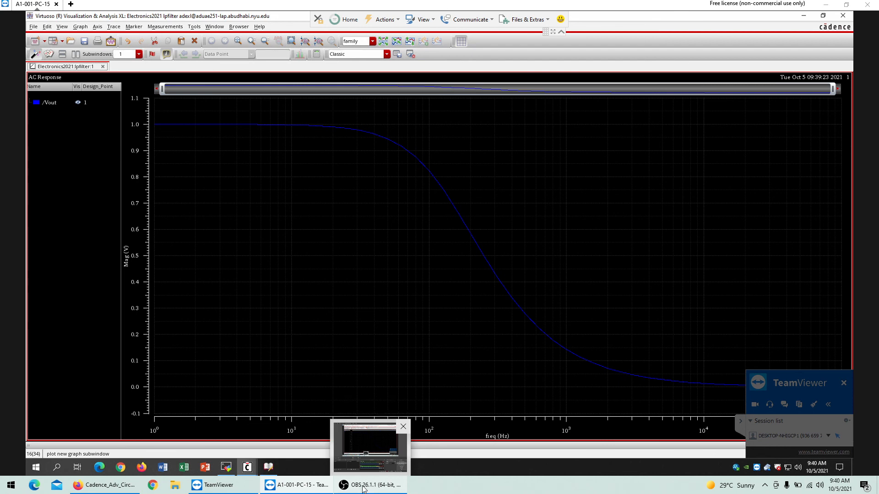
{"action": "left_click", "coordinate": [369, 444]}
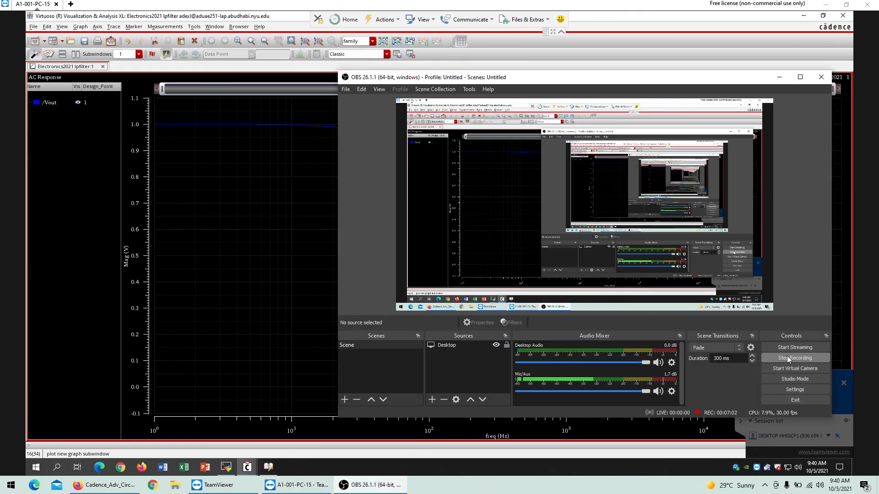